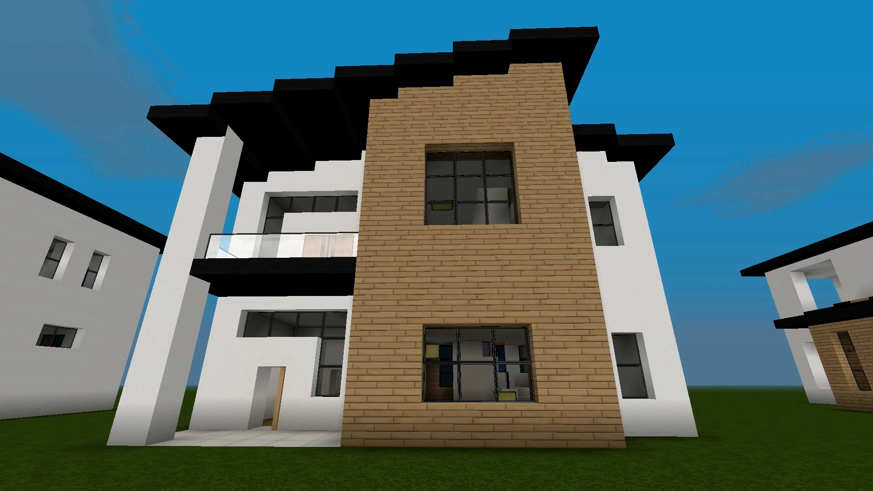
pyautogui.moveTo(436, 245)
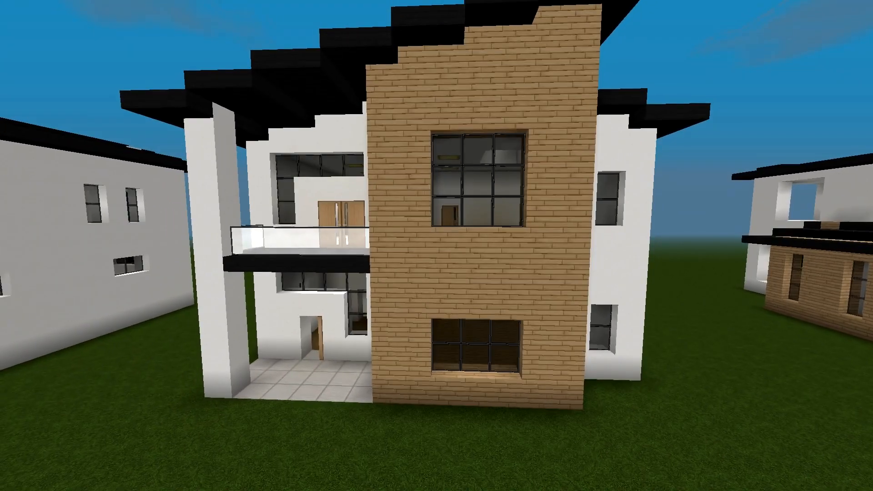
pyautogui.moveTo(437, 246)
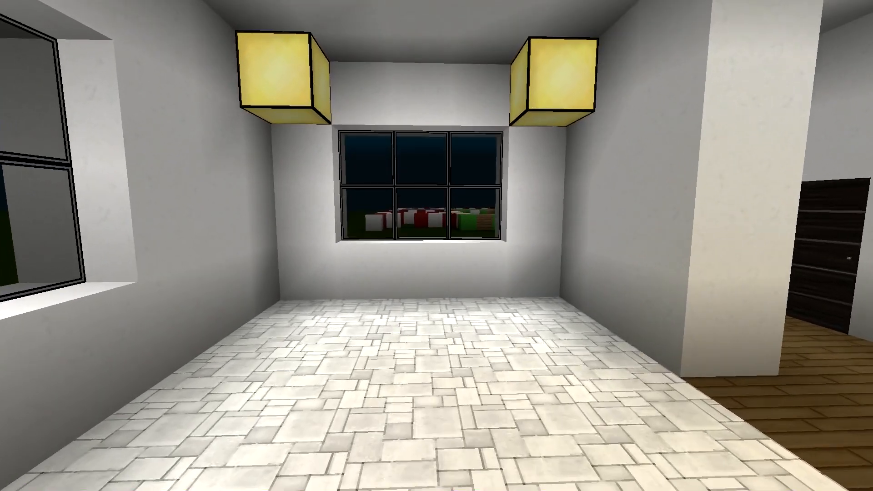
pyautogui.moveTo(437, 245)
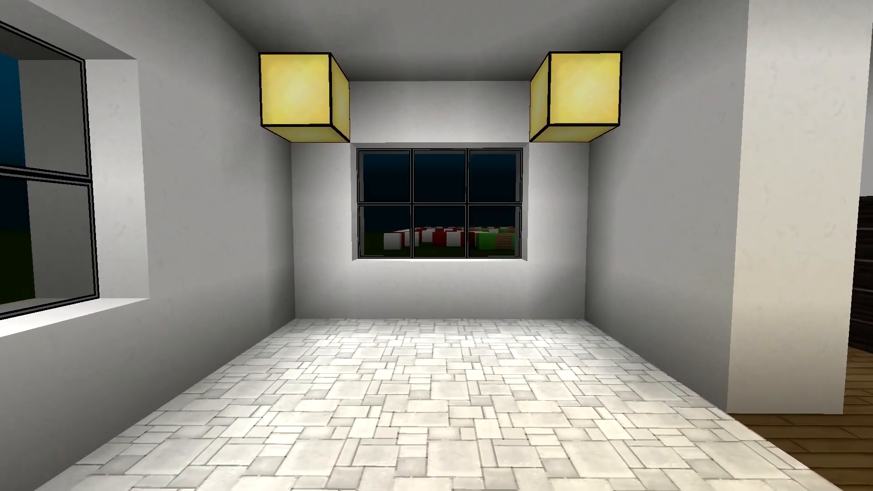
pyautogui.moveTo(437, 246)
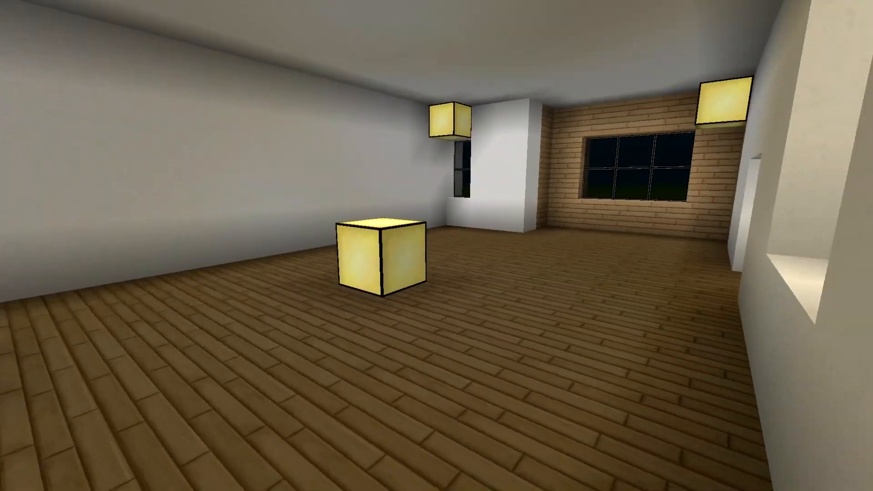
pyautogui.moveTo(437, 246)
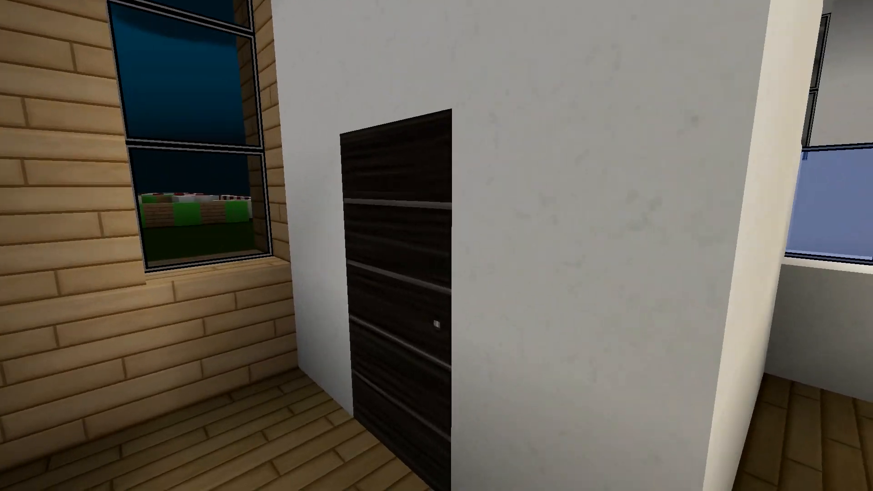
pyautogui.moveTo(437, 245)
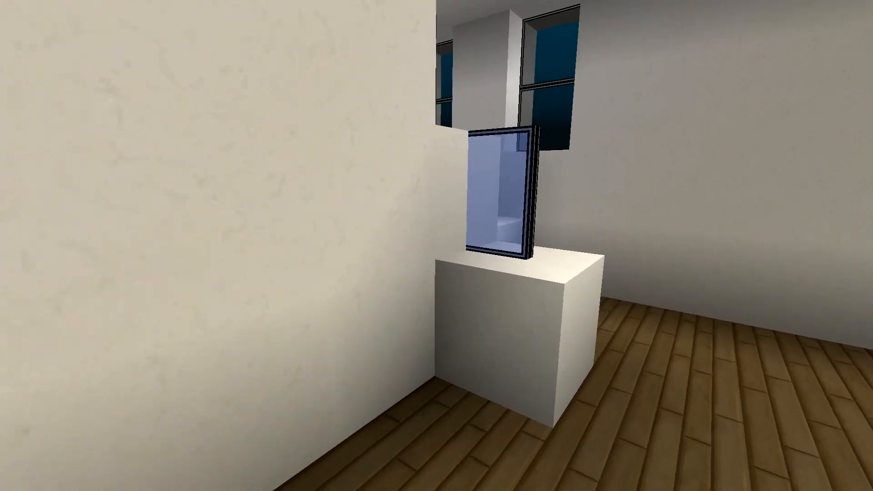
pyautogui.moveTo(437, 246)
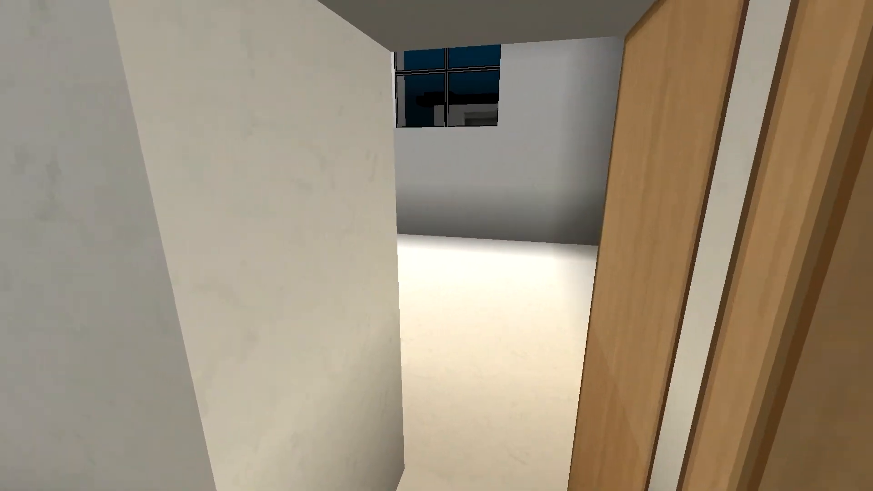
pyautogui.moveTo(437, 245)
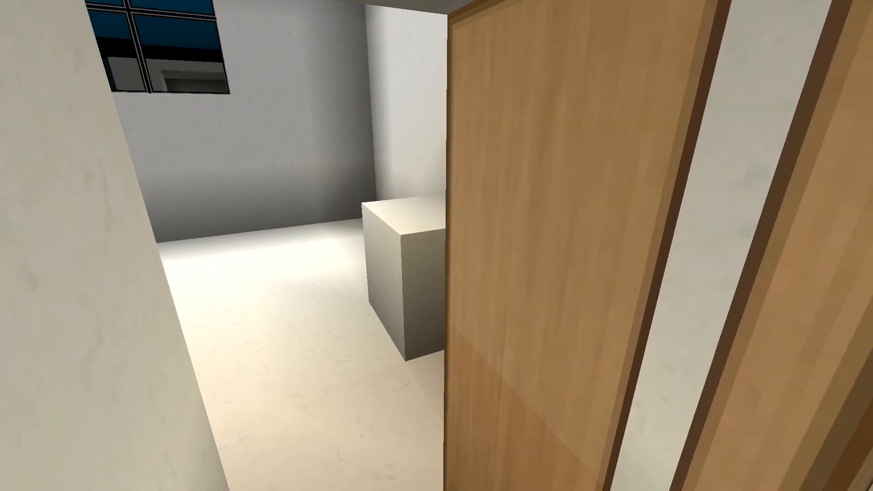
pyautogui.moveTo(436, 246)
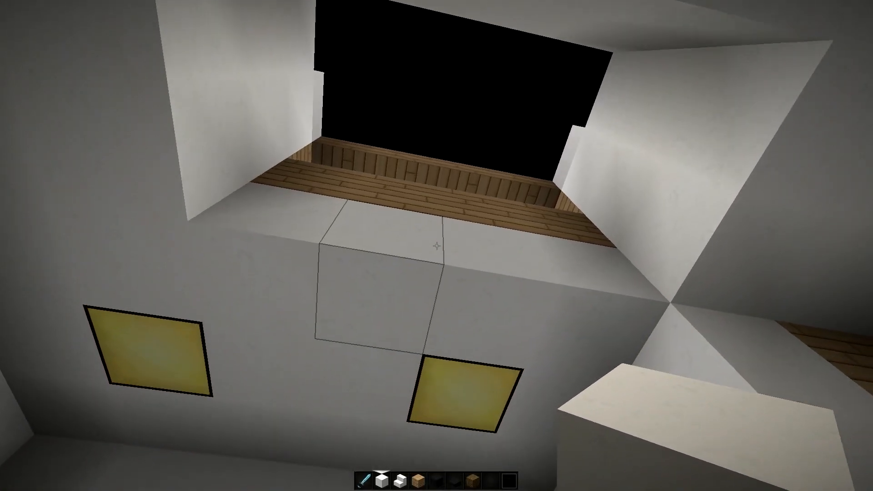
pyautogui.moveTo(436, 245)
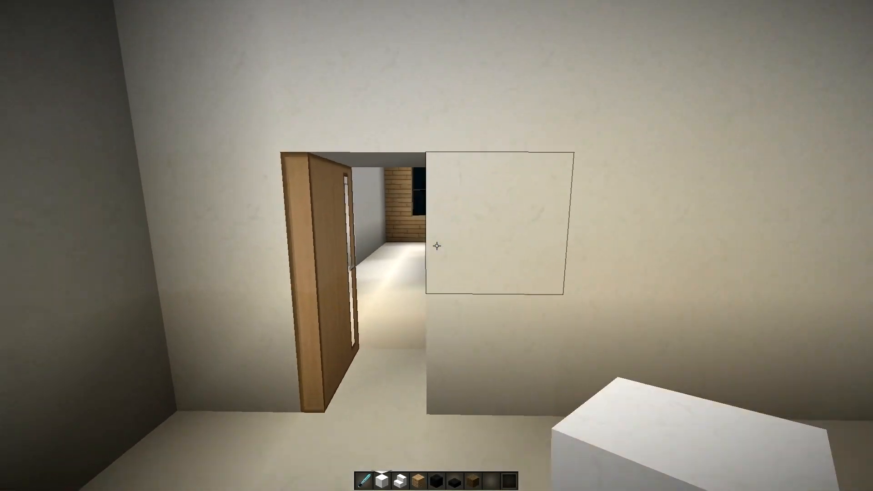
pyautogui.moveTo(437, 246)
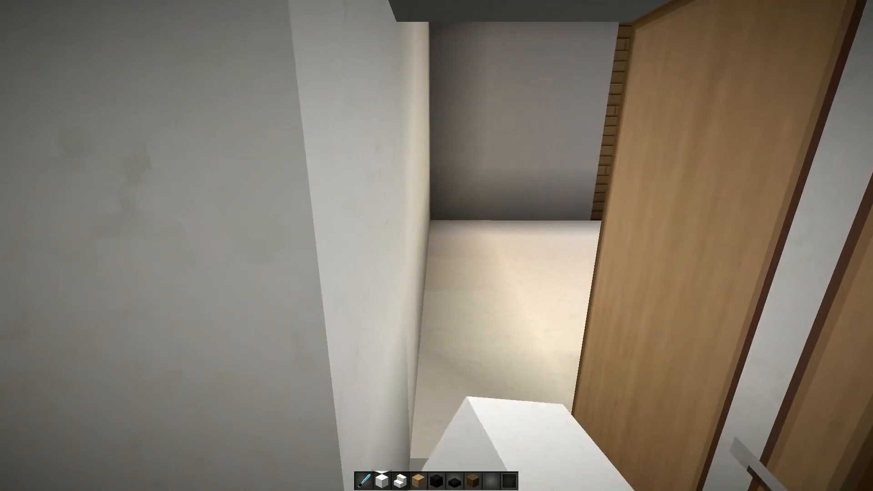
pyautogui.moveTo(437, 245)
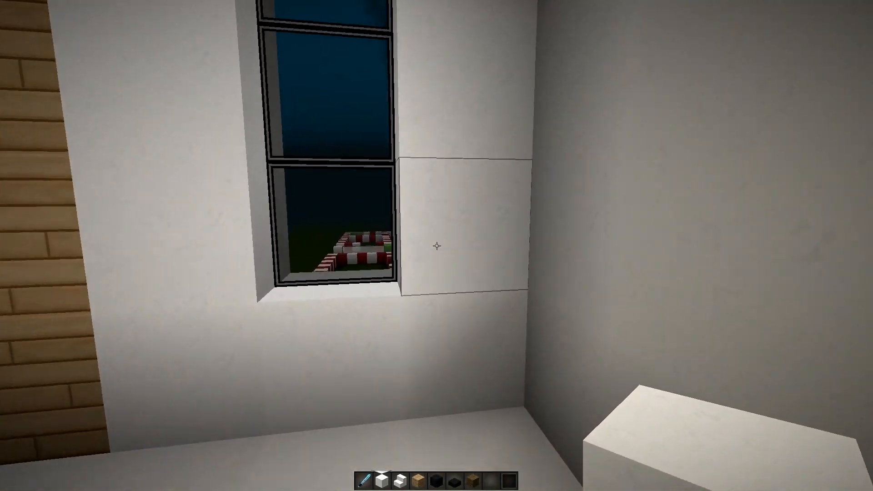
pyautogui.moveTo(436, 246)
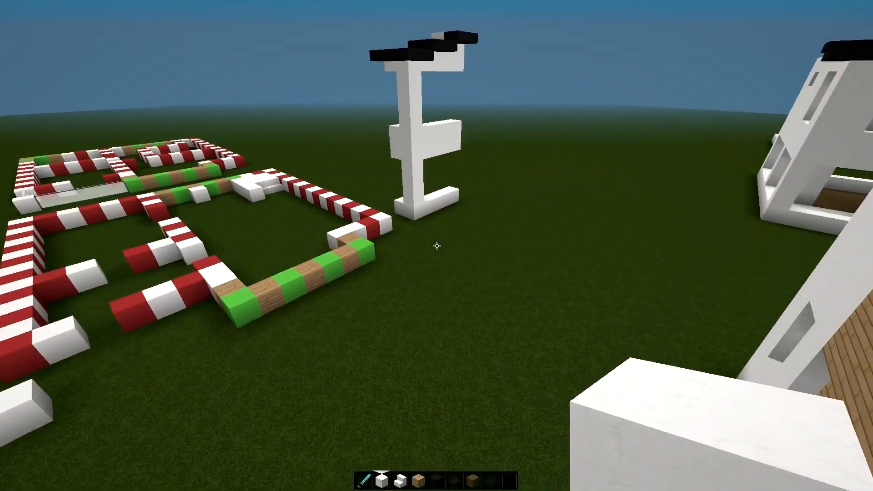
pyautogui.moveTo(437, 245)
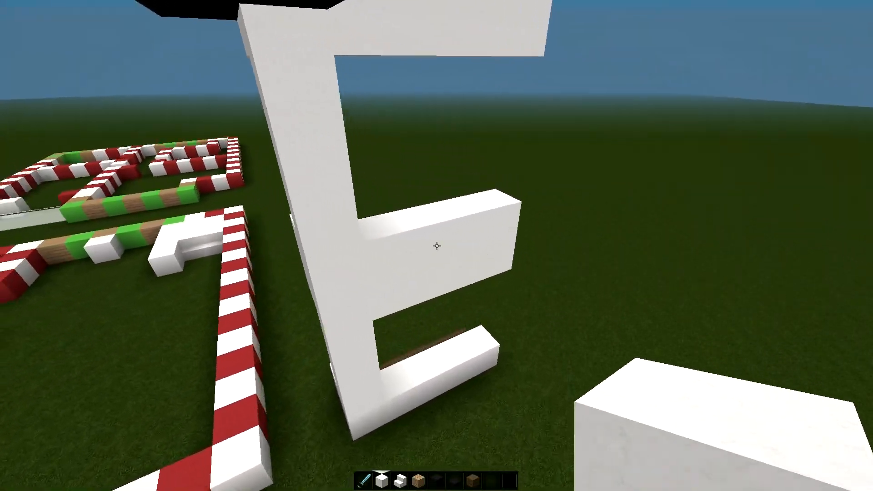
pyautogui.moveTo(436, 245)
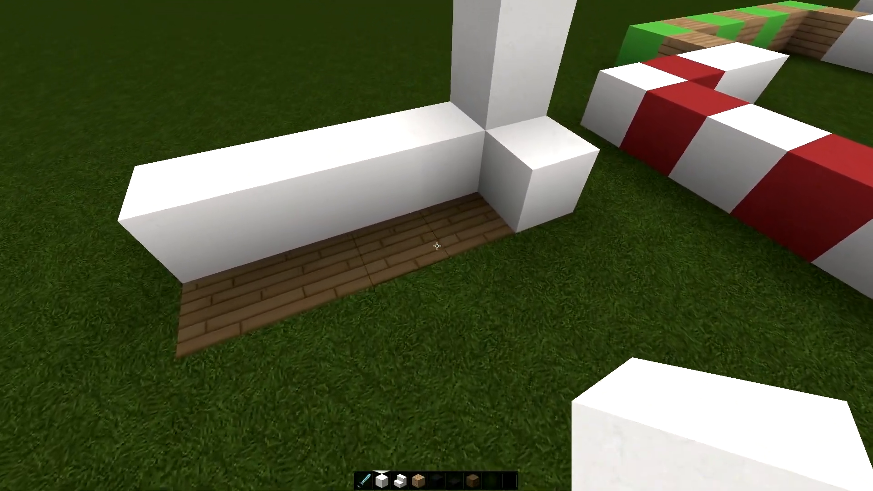
pyautogui.moveTo(437, 245)
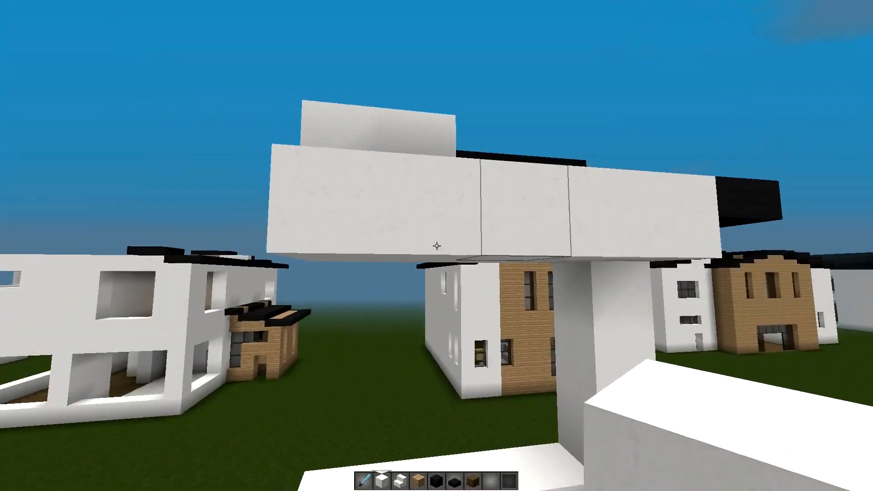
pyautogui.moveTo(437, 246)
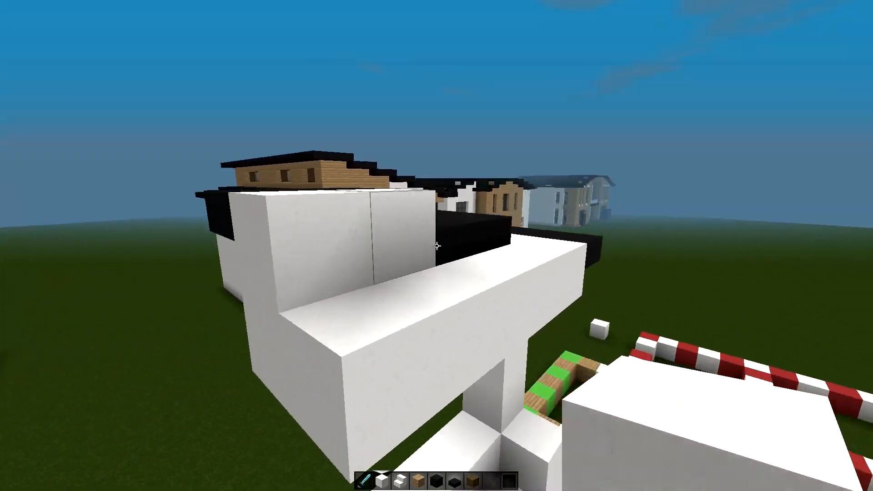
pyautogui.moveTo(437, 246)
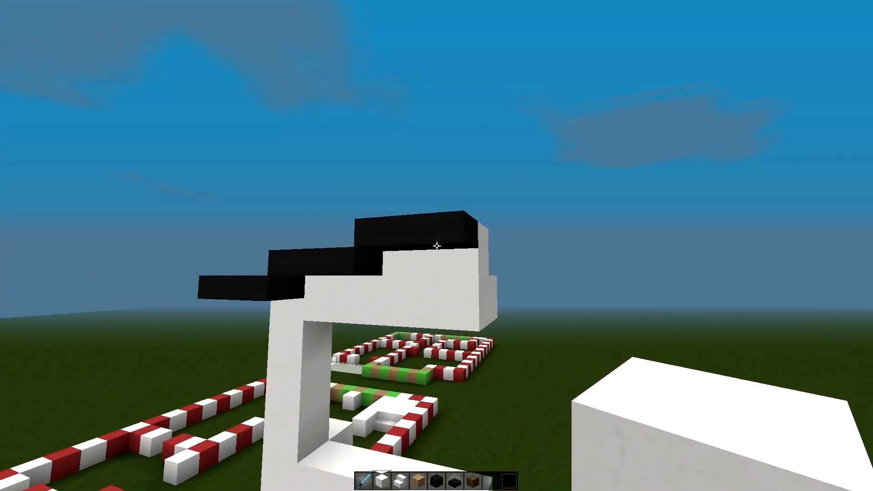
pyautogui.moveTo(437, 245)
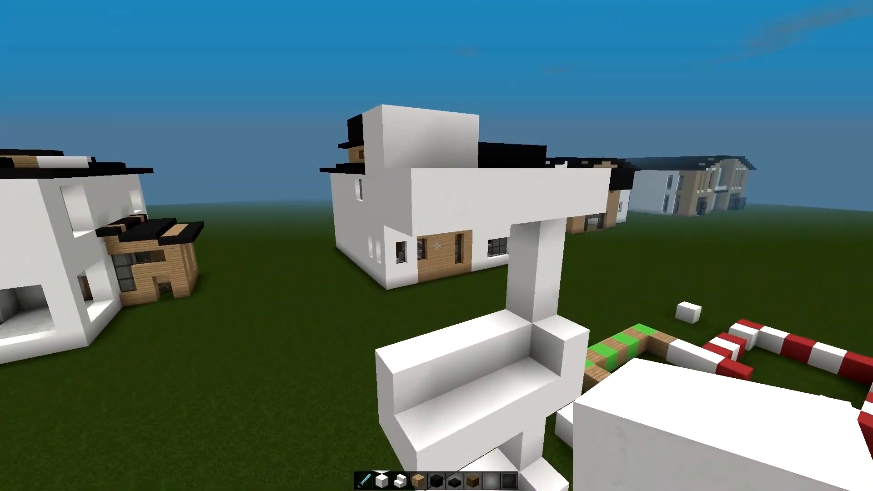
pyautogui.moveTo(437, 245)
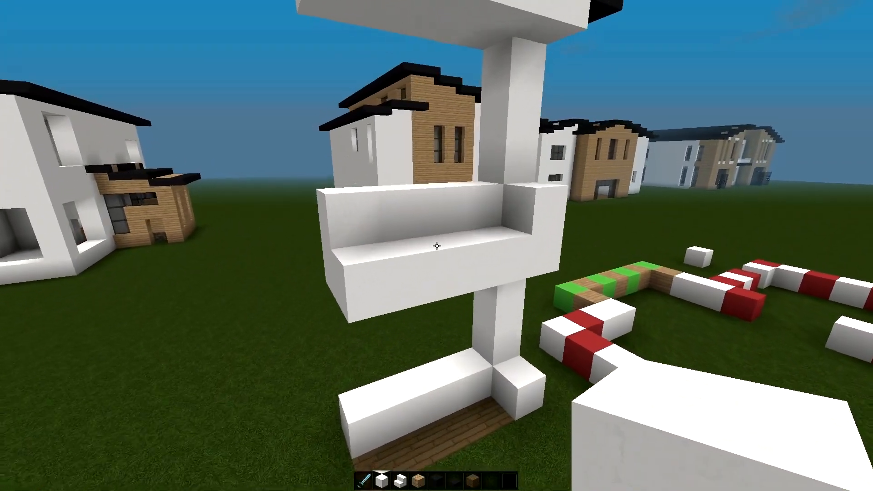
pyautogui.moveTo(437, 245)
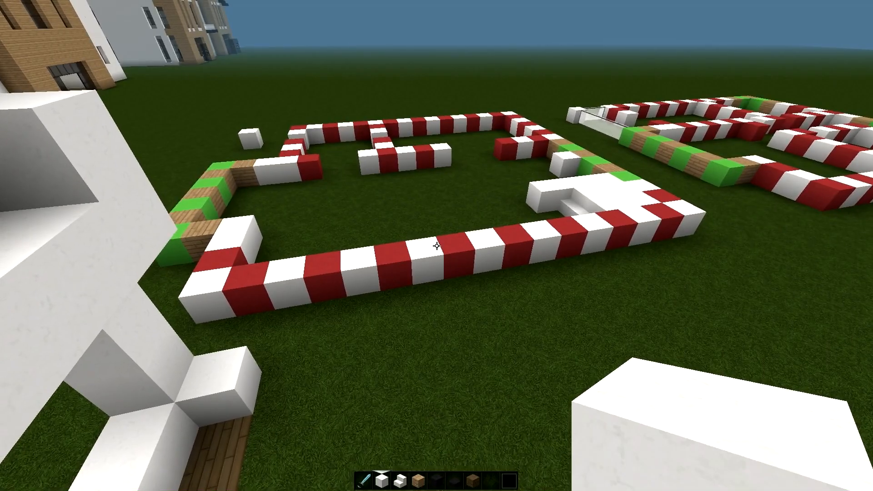
pyautogui.moveTo(437, 246)
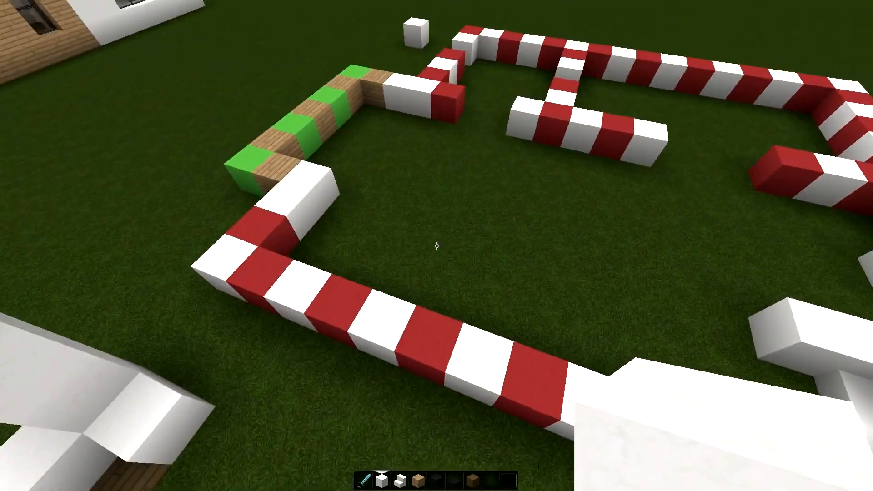
pyautogui.moveTo(437, 246)
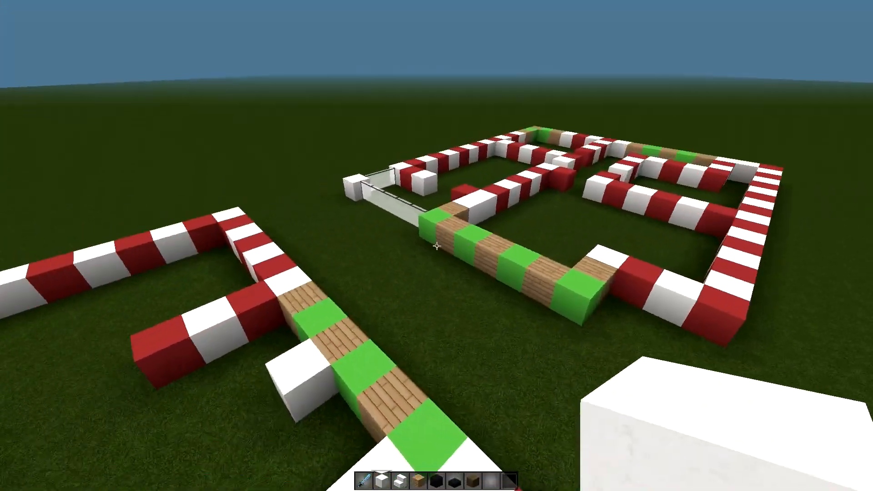
pyautogui.moveTo(436, 246)
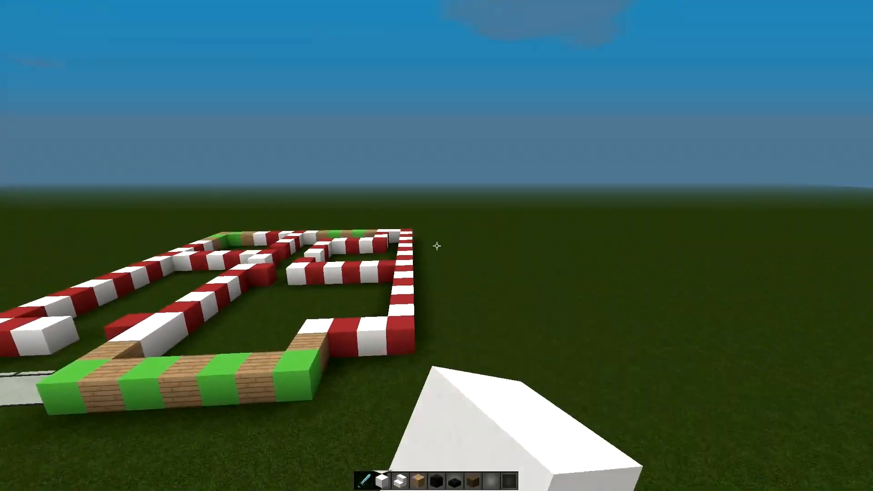
pyautogui.moveTo(436, 245)
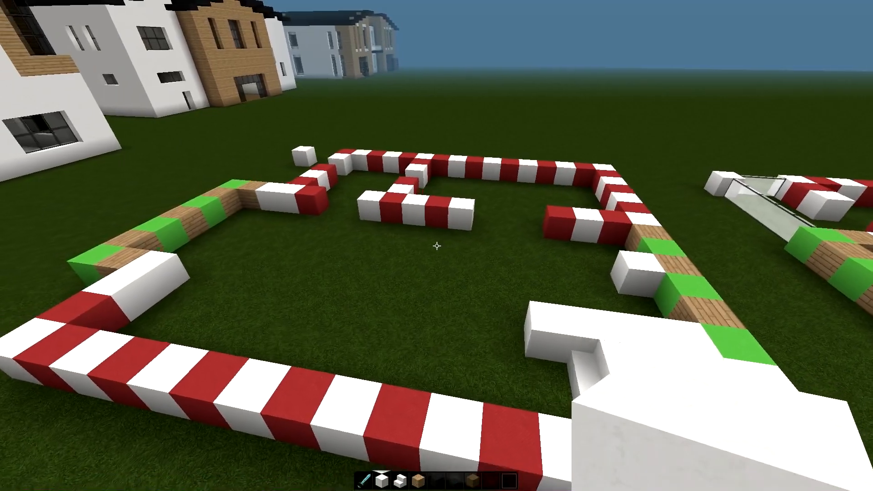
pyautogui.moveTo(437, 246)
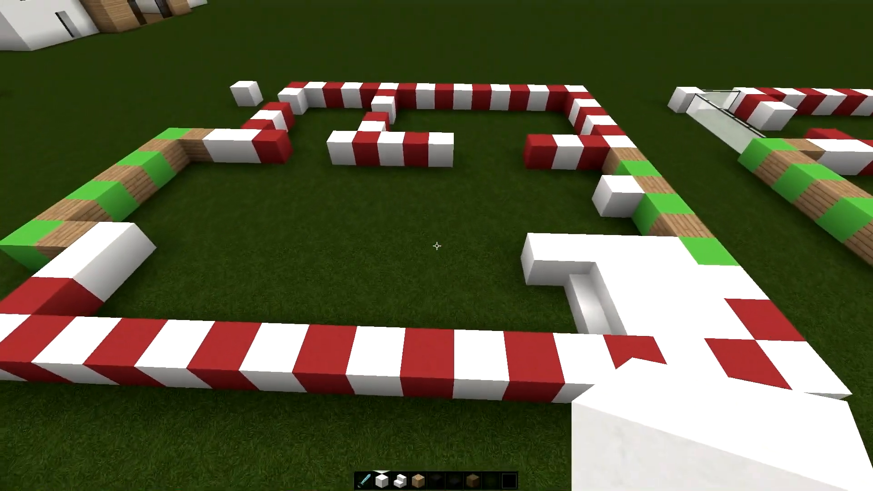
pyautogui.moveTo(437, 246)
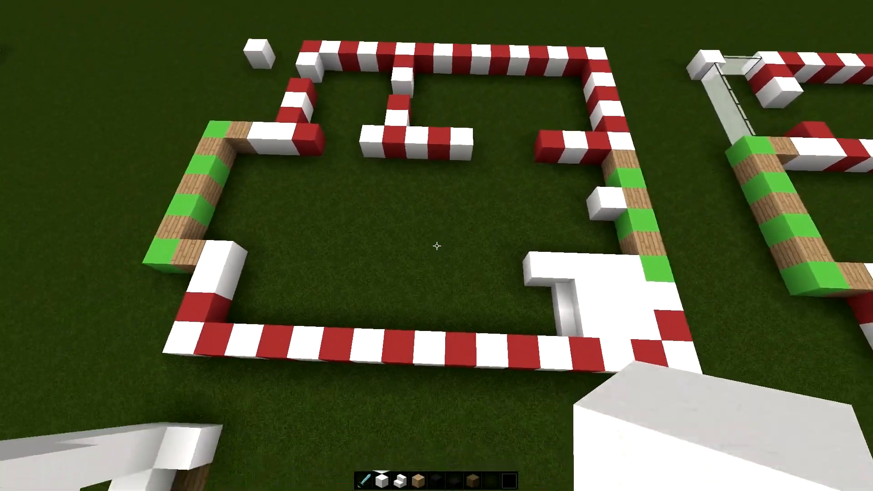
pyautogui.moveTo(437, 245)
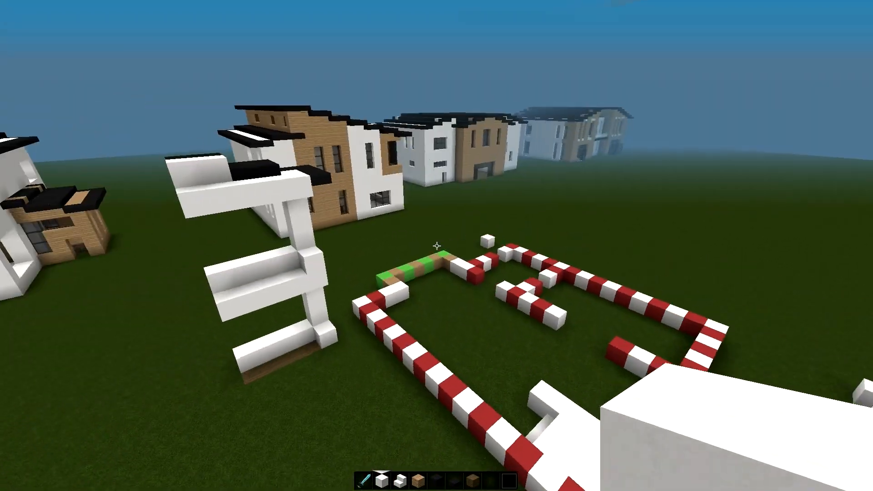
pyautogui.moveTo(437, 246)
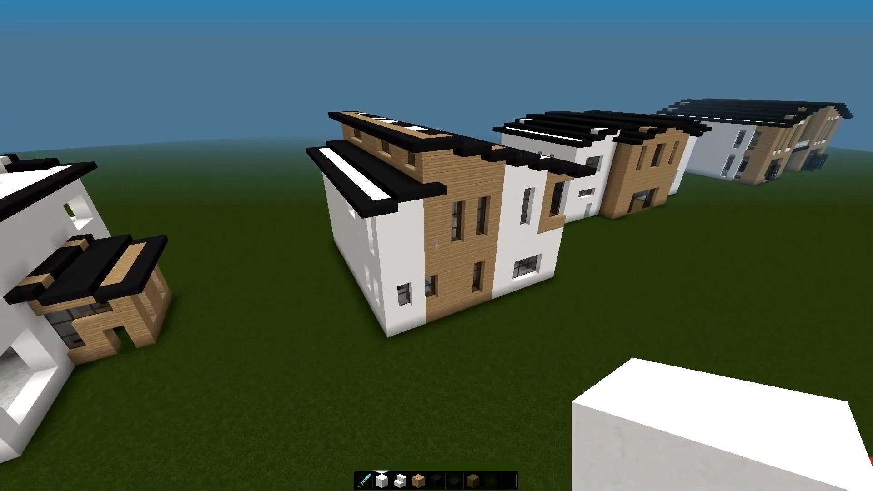
pyautogui.moveTo(437, 246)
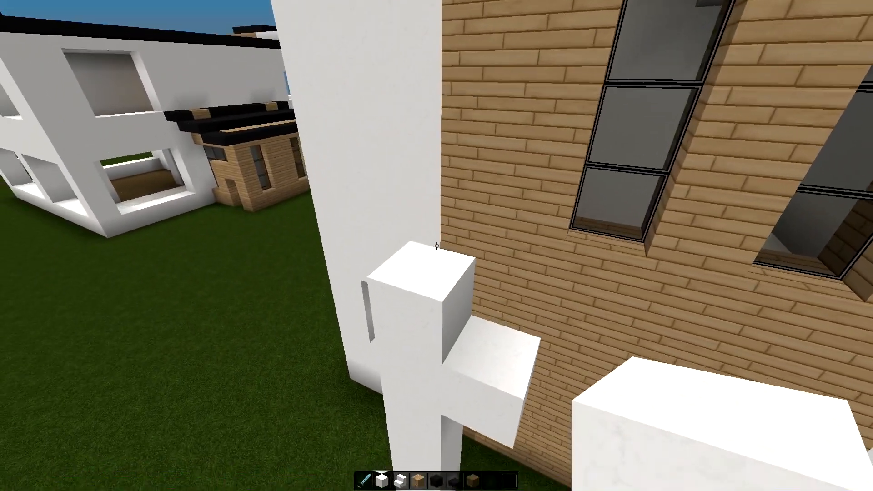
pyautogui.moveTo(436, 246)
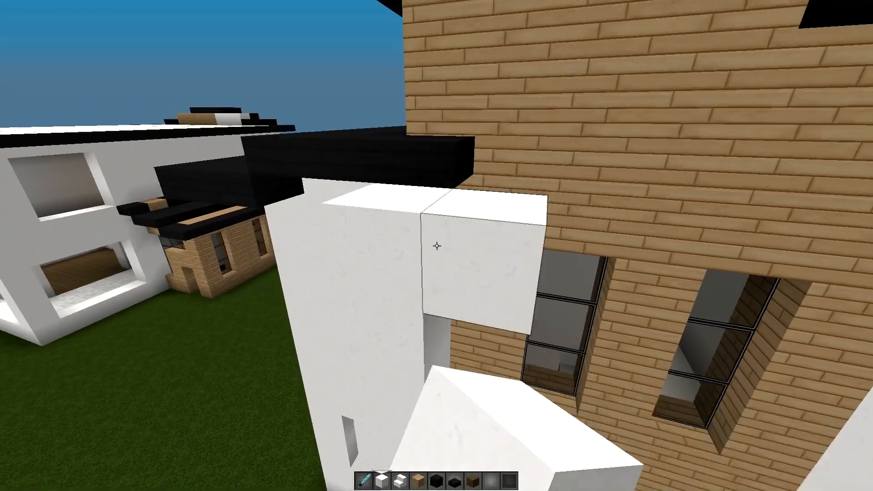
pyautogui.moveTo(436, 246)
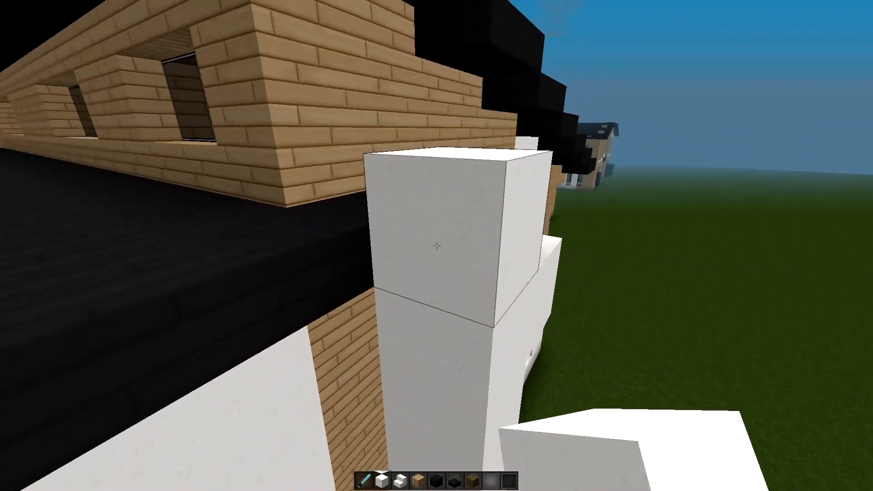
pyautogui.moveTo(437, 245)
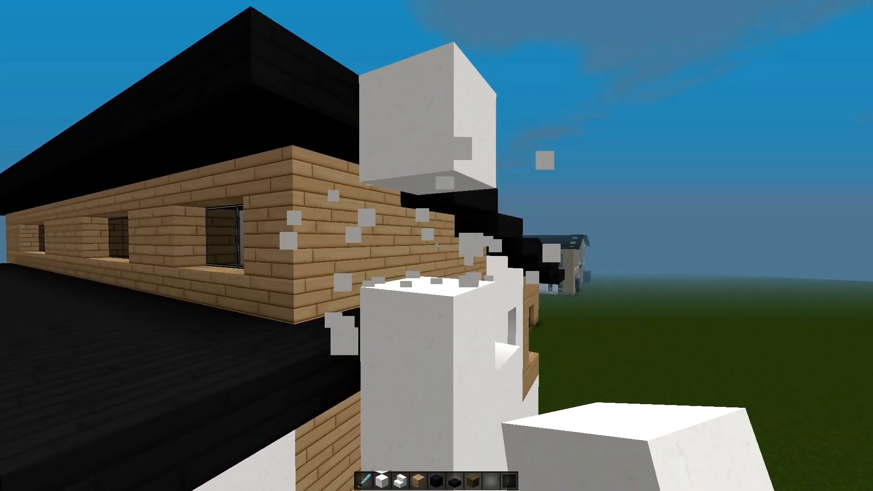
pyautogui.moveTo(437, 246)
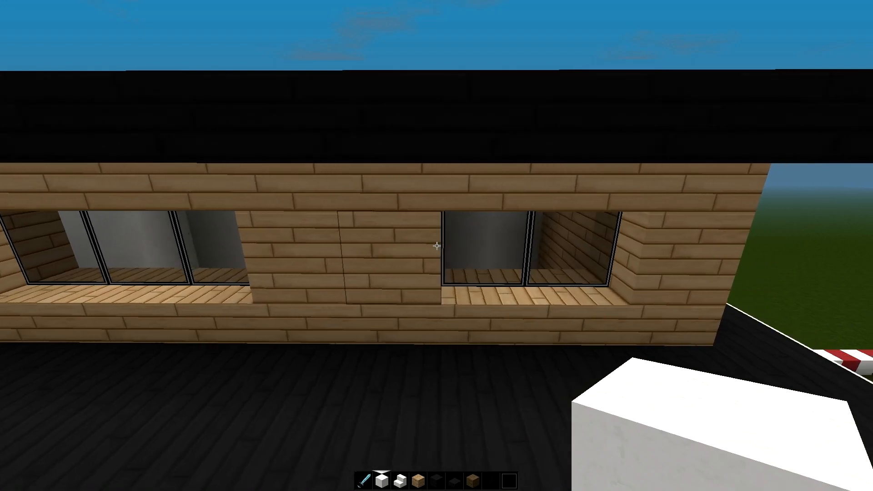
pyautogui.moveTo(436, 246)
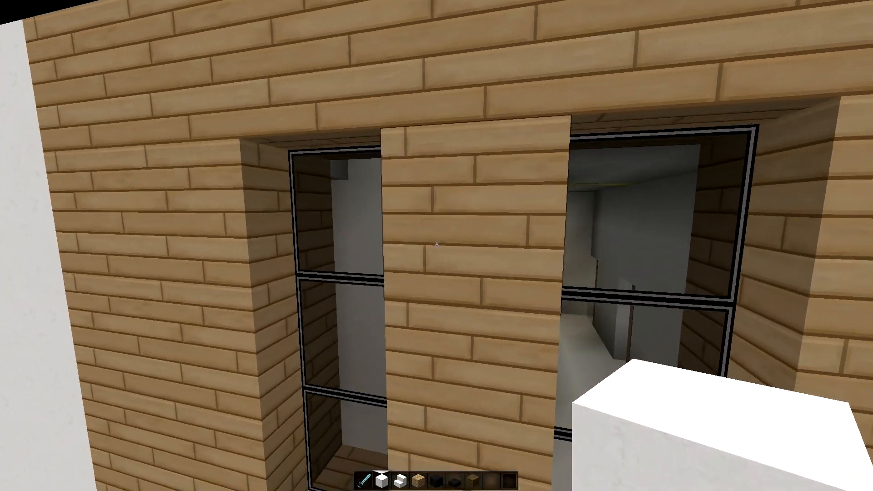
pyautogui.moveTo(436, 247)
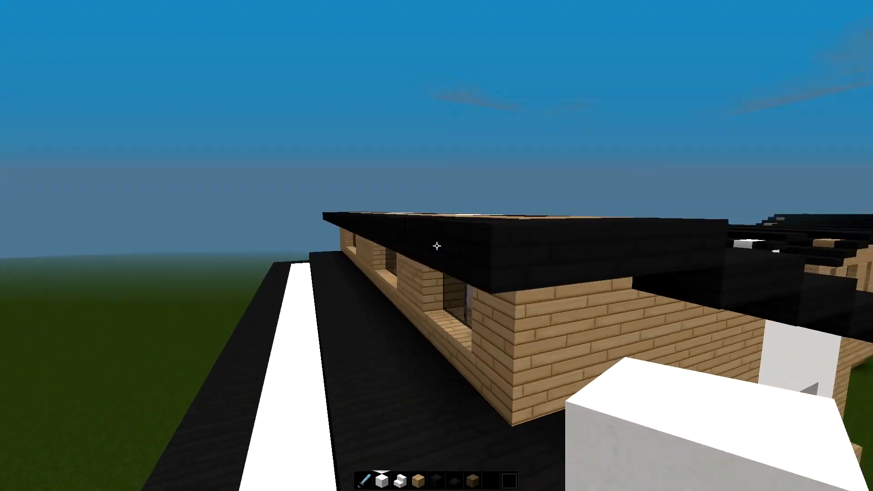
pyautogui.moveTo(437, 246)
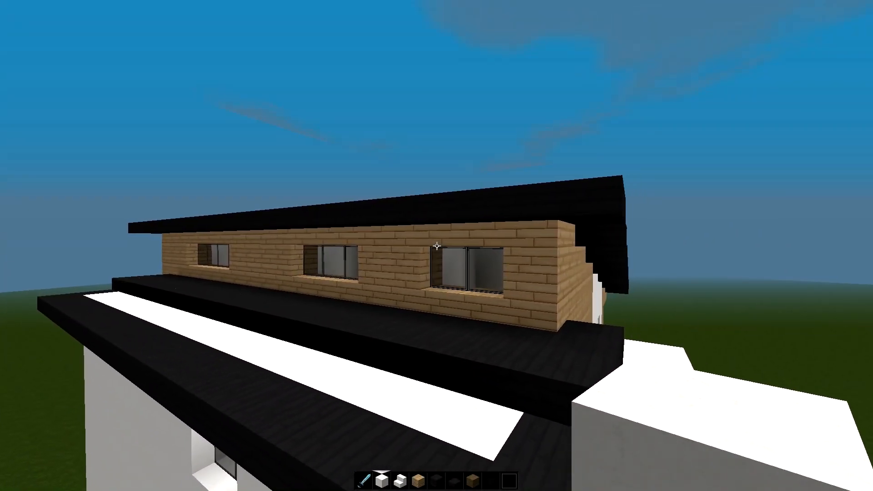
pyautogui.moveTo(437, 245)
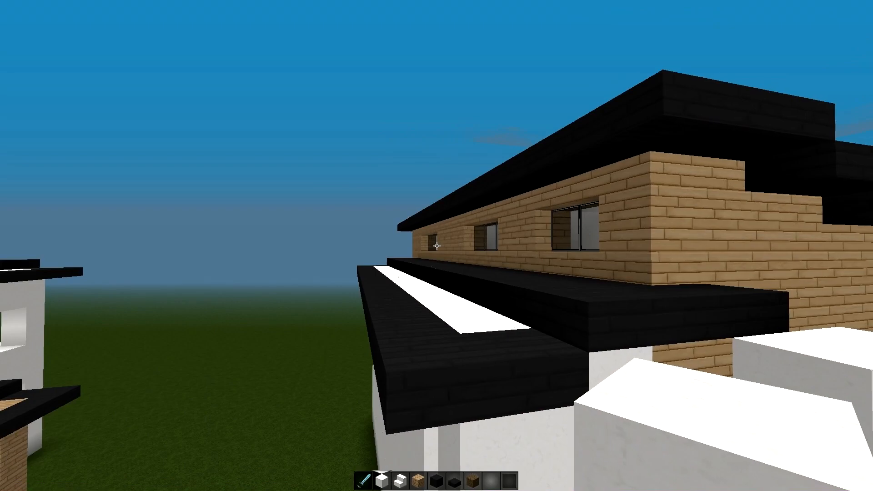
pyautogui.moveTo(437, 246)
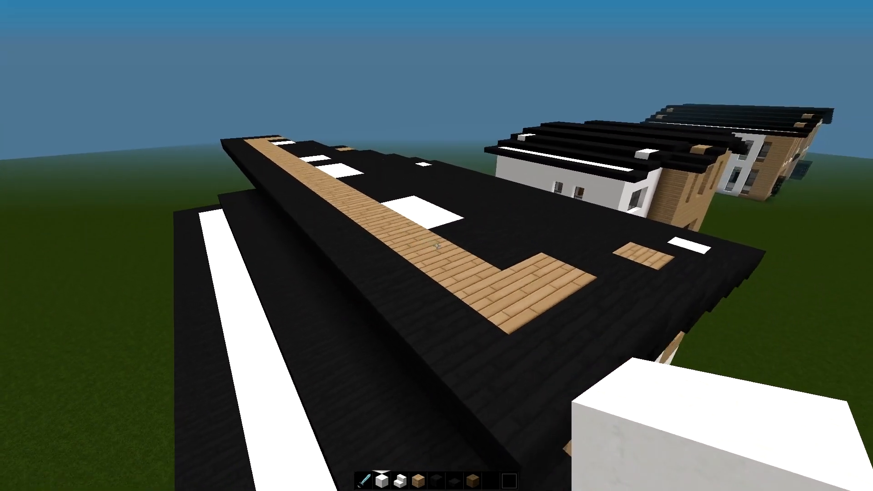
pyautogui.moveTo(437, 246)
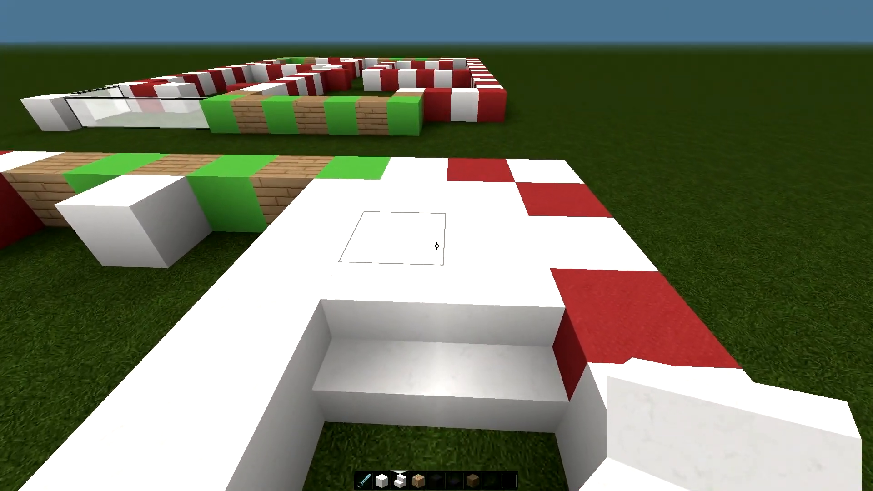
pyautogui.moveTo(437, 245)
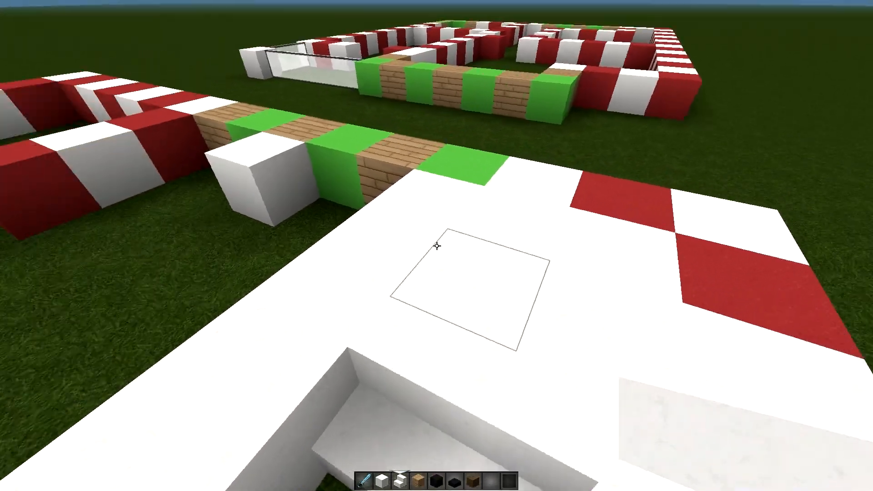
pyautogui.moveTo(437, 246)
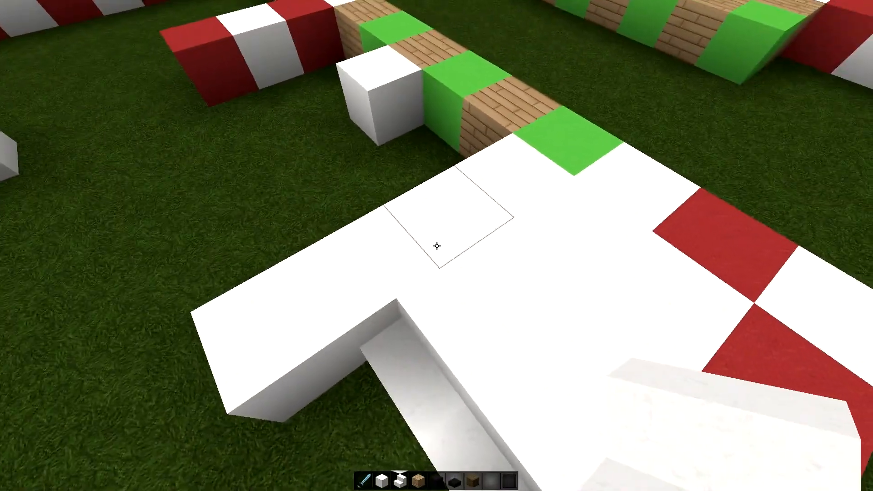
pyautogui.moveTo(437, 245)
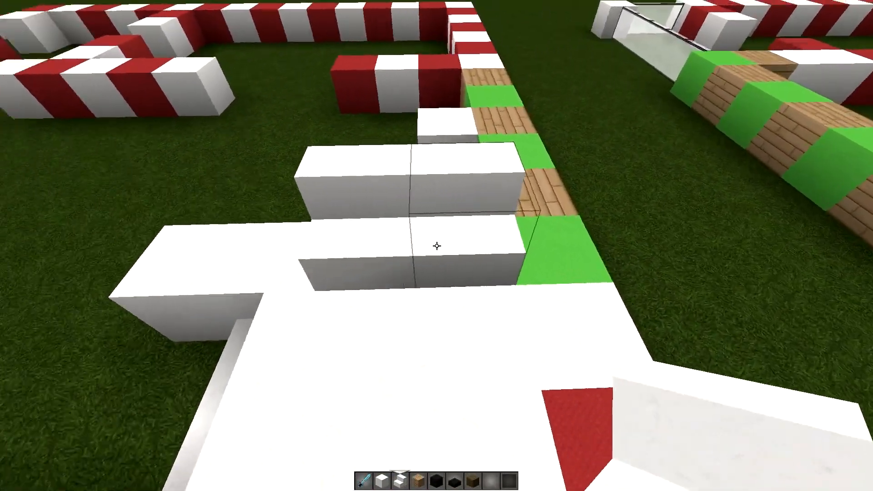
pyautogui.moveTo(436, 246)
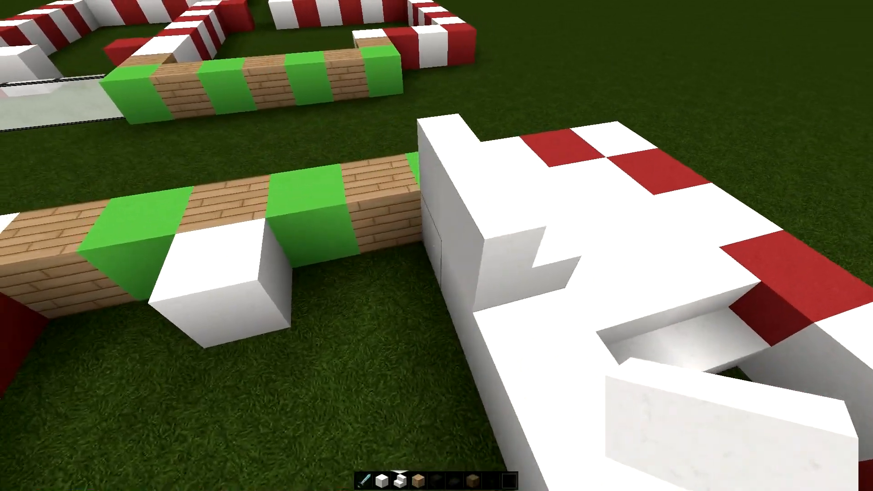
pyautogui.moveTo(437, 246)
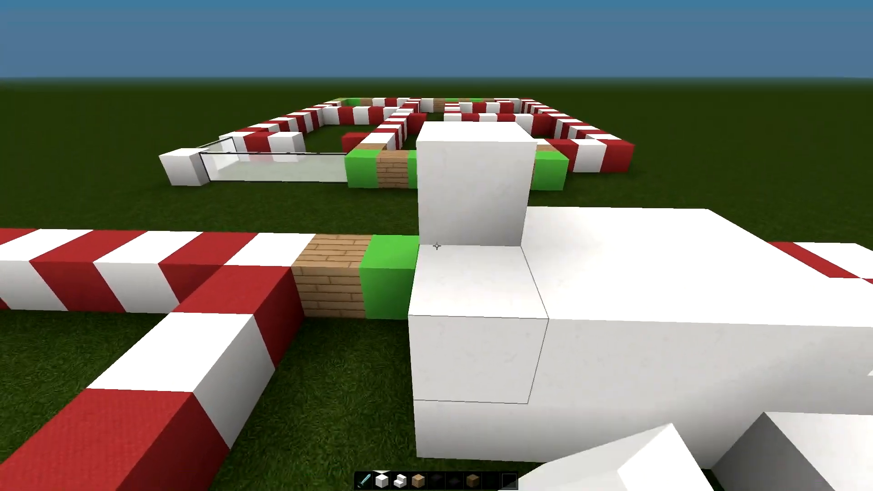
pyautogui.moveTo(437, 246)
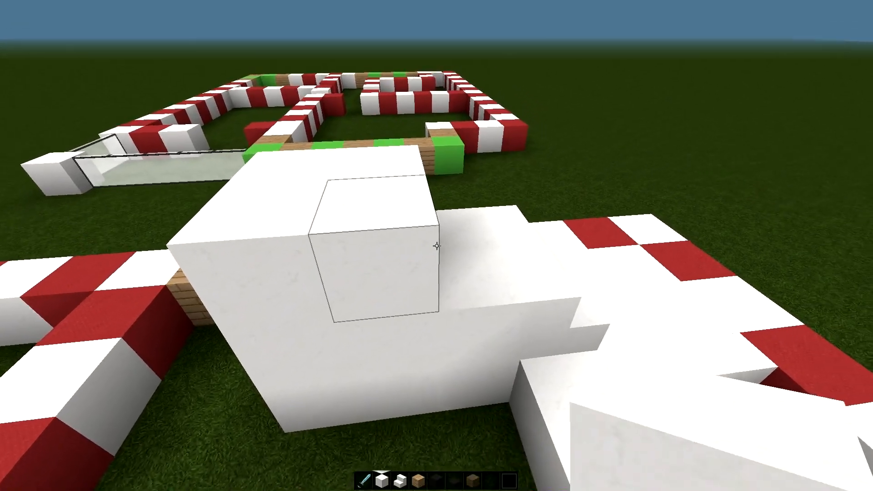
pyautogui.moveTo(436, 245)
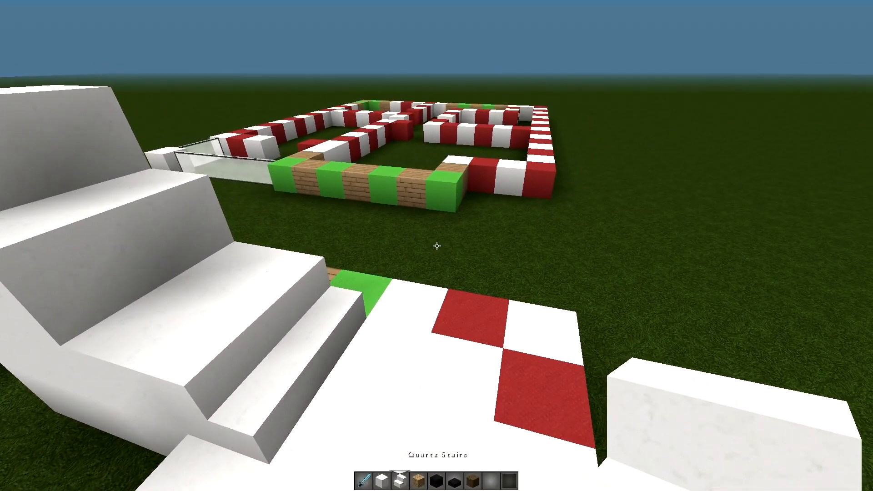
pyautogui.moveTo(437, 246)
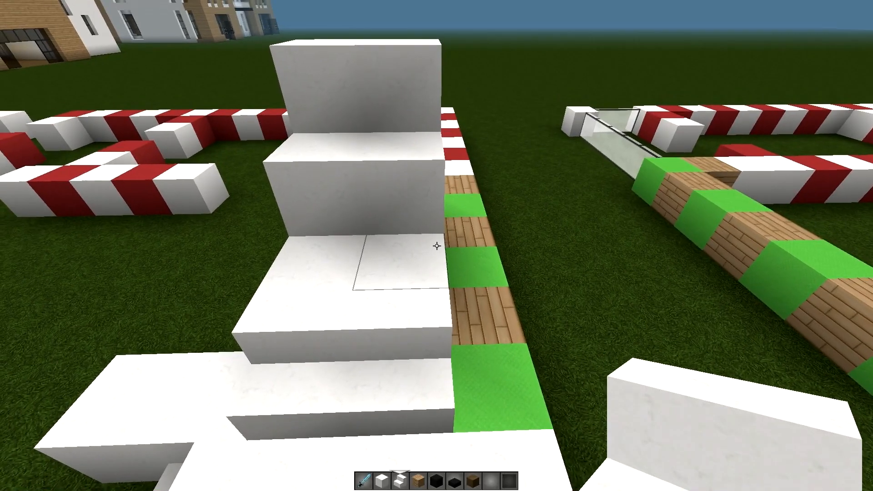
pyautogui.moveTo(436, 246)
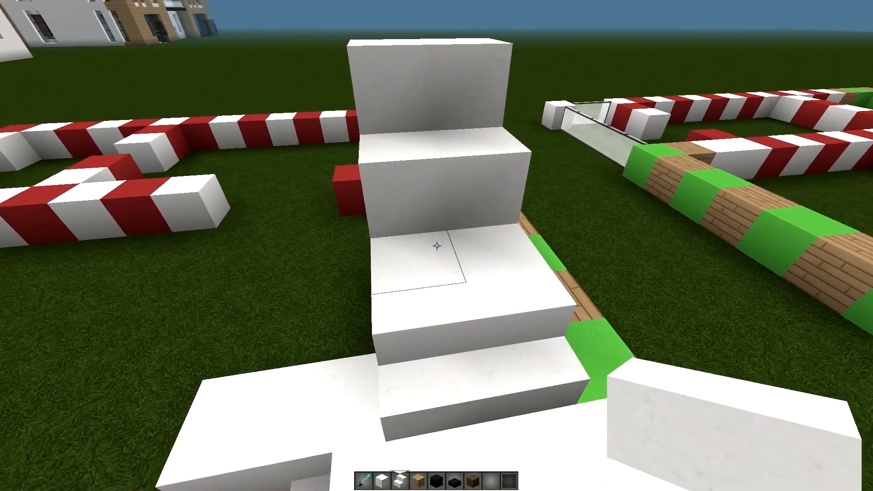
pyautogui.moveTo(436, 246)
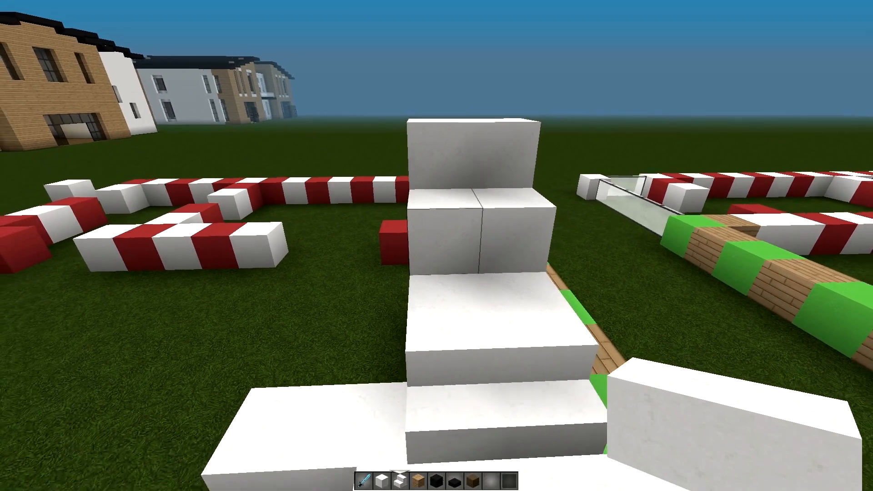
pyautogui.moveTo(437, 245)
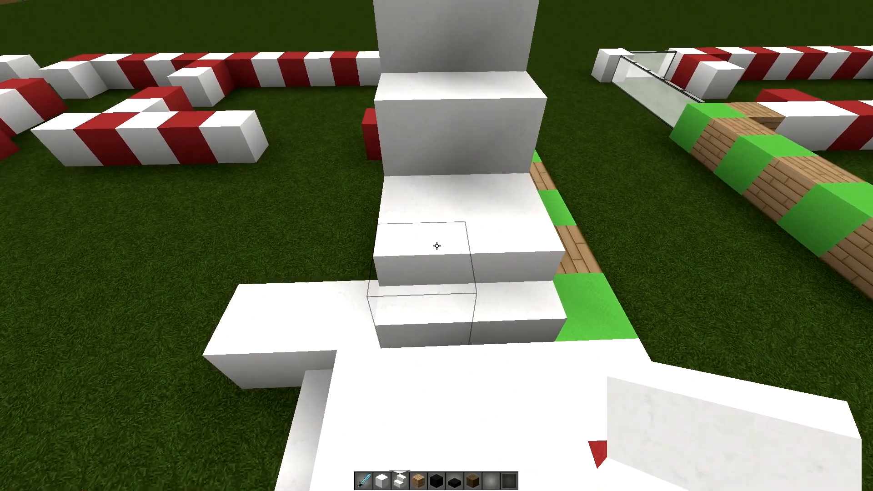
pyautogui.moveTo(437, 246)
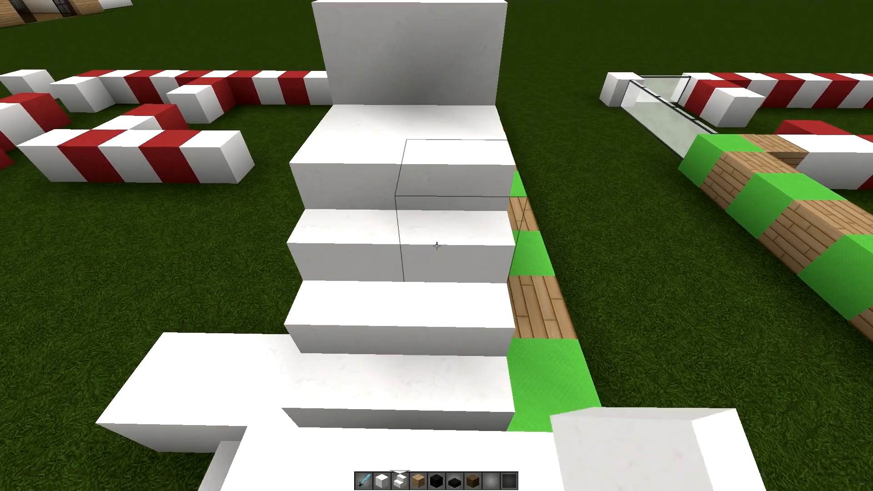
pyautogui.moveTo(436, 246)
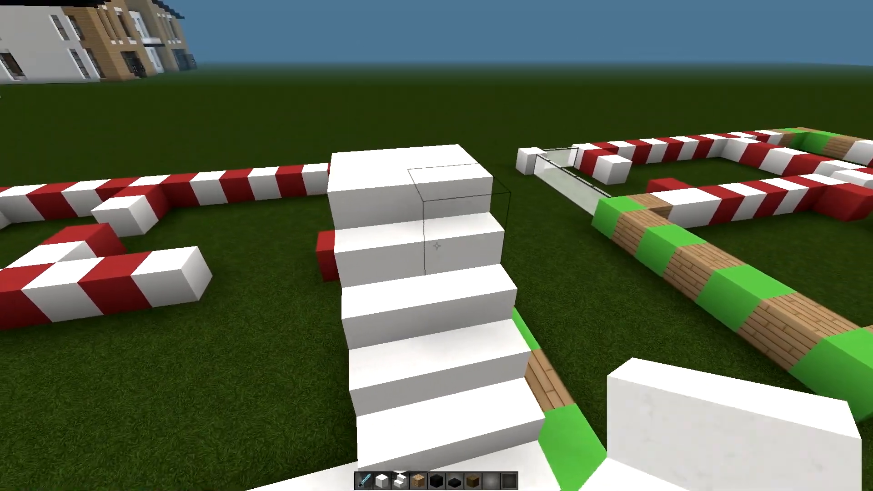
pyautogui.moveTo(436, 246)
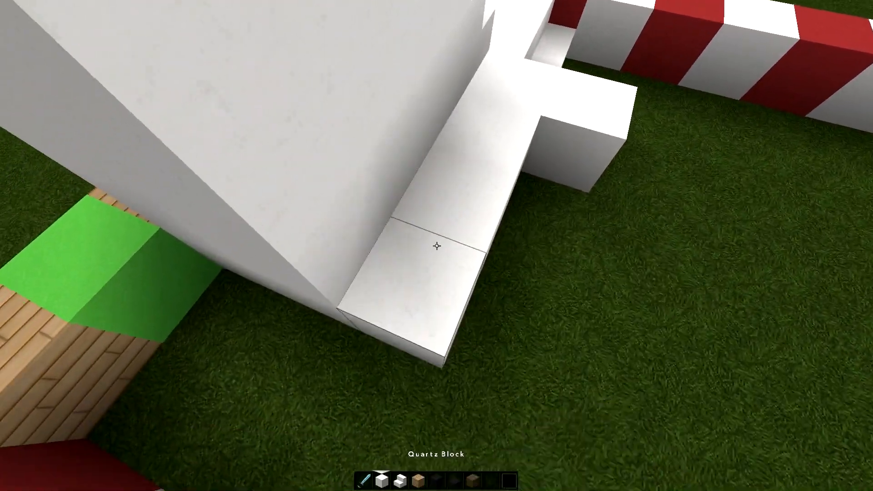
pyautogui.moveTo(437, 246)
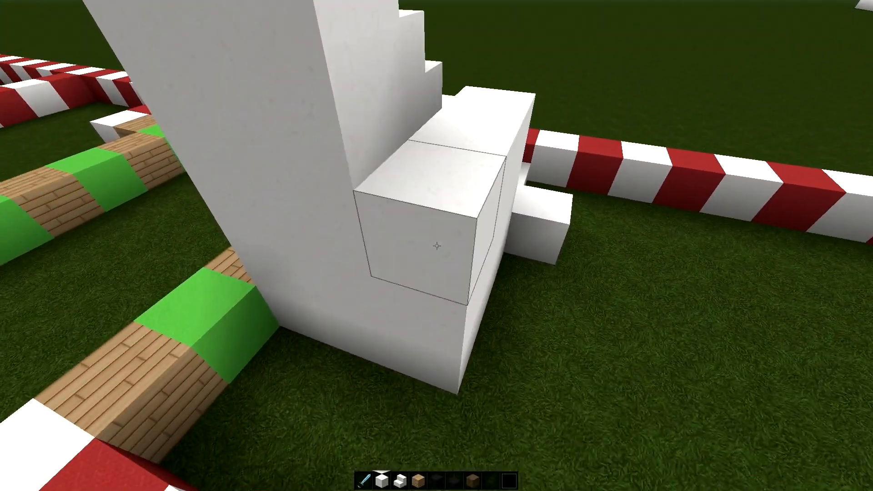
pyautogui.moveTo(437, 246)
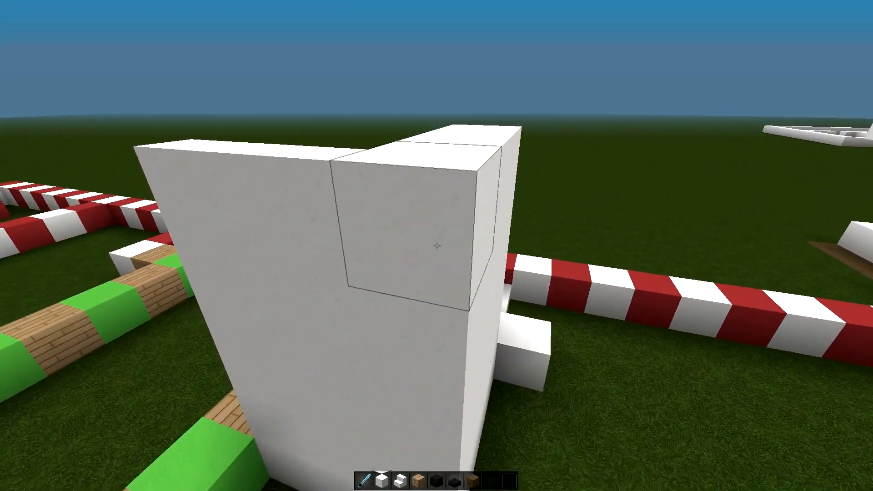
pyautogui.moveTo(437, 246)
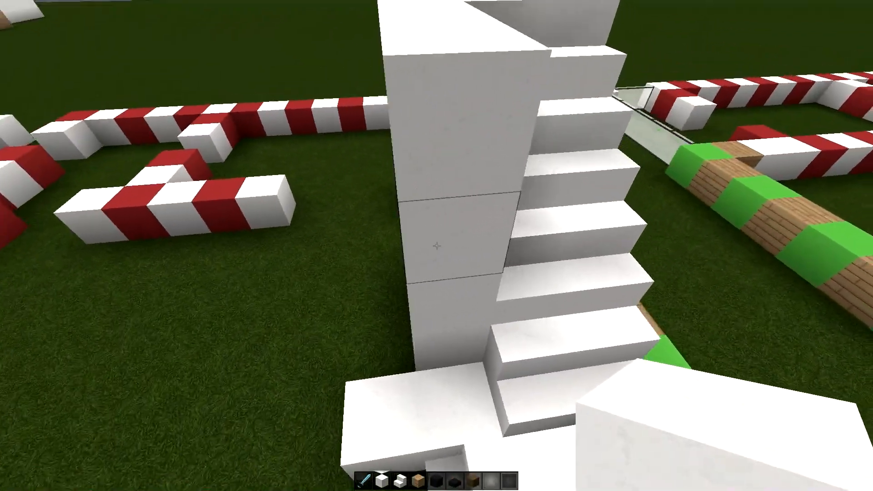
pyautogui.moveTo(437, 246)
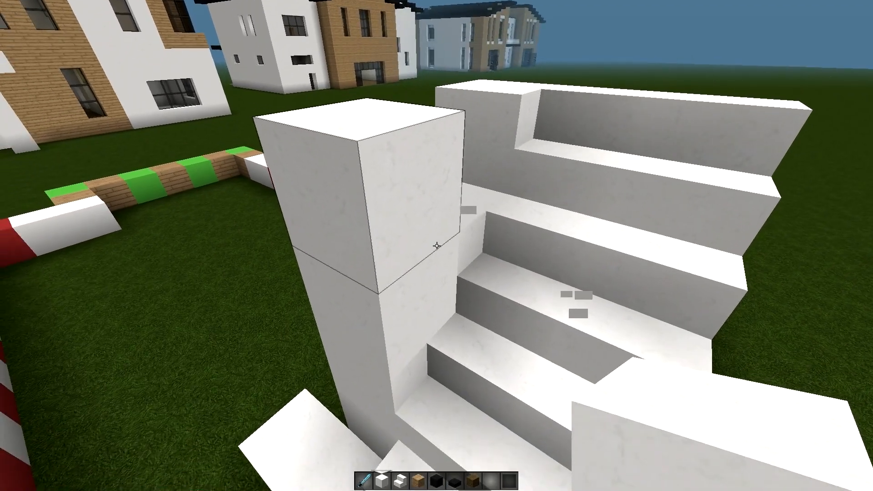
pyautogui.moveTo(436, 246)
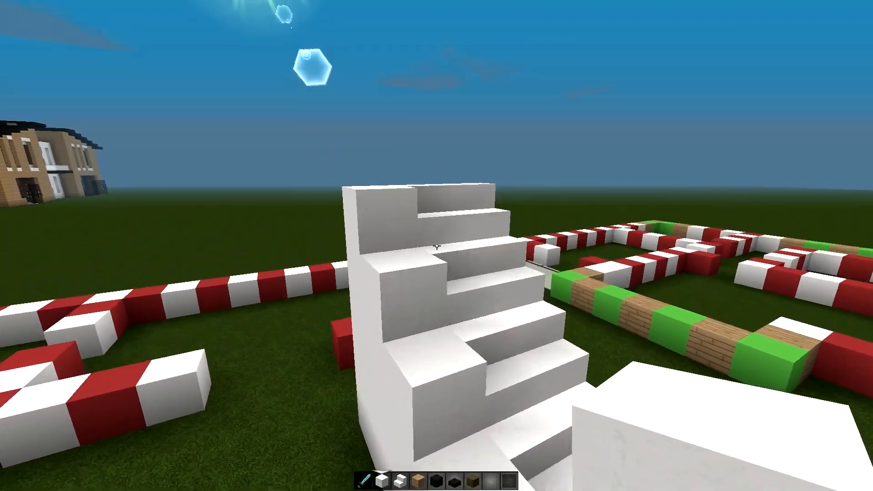
pyautogui.moveTo(437, 246)
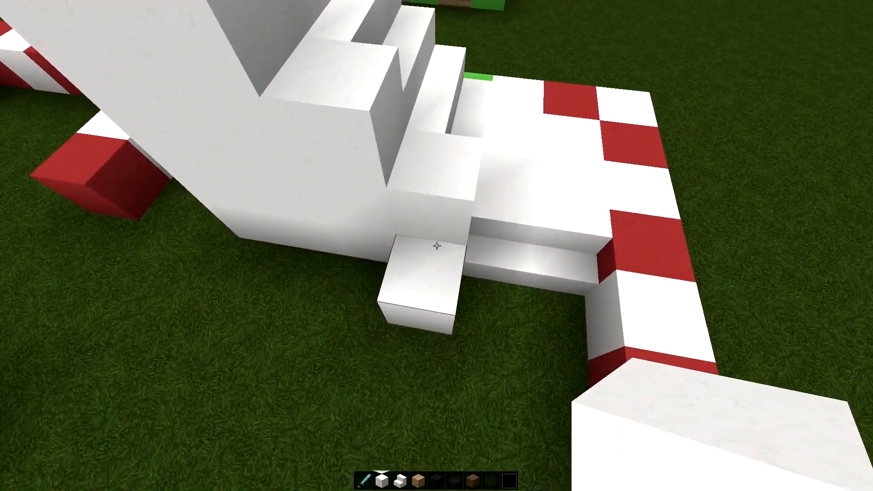
pyautogui.moveTo(437, 246)
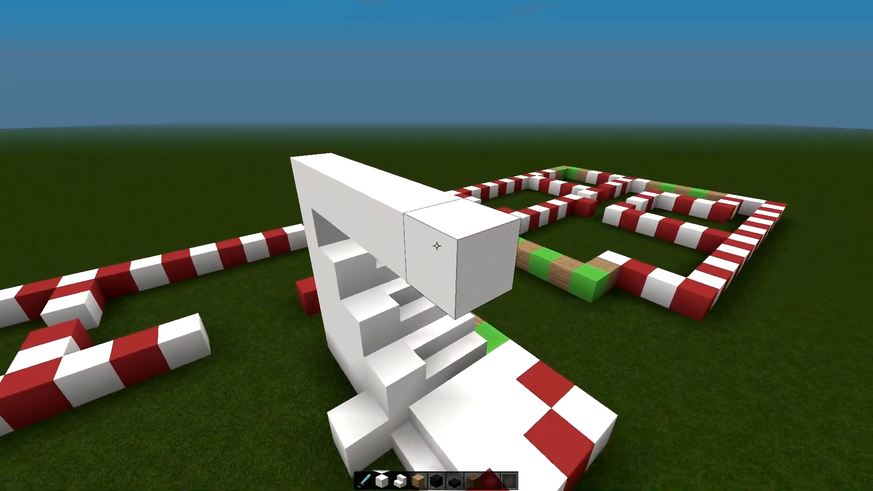
pyautogui.moveTo(437, 246)
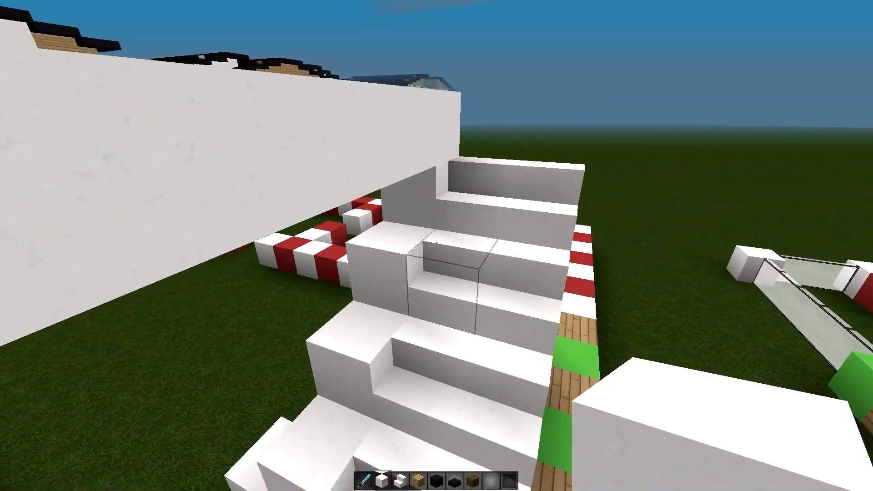
pyautogui.moveTo(437, 245)
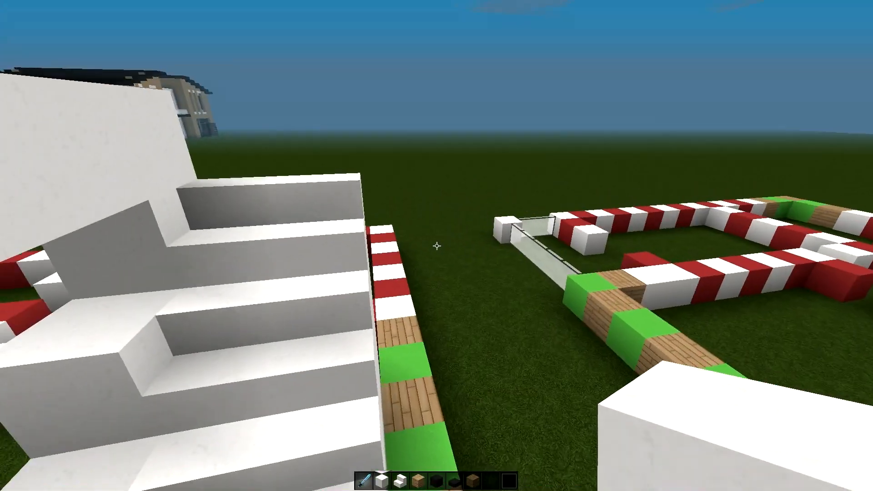
pyautogui.moveTo(437, 245)
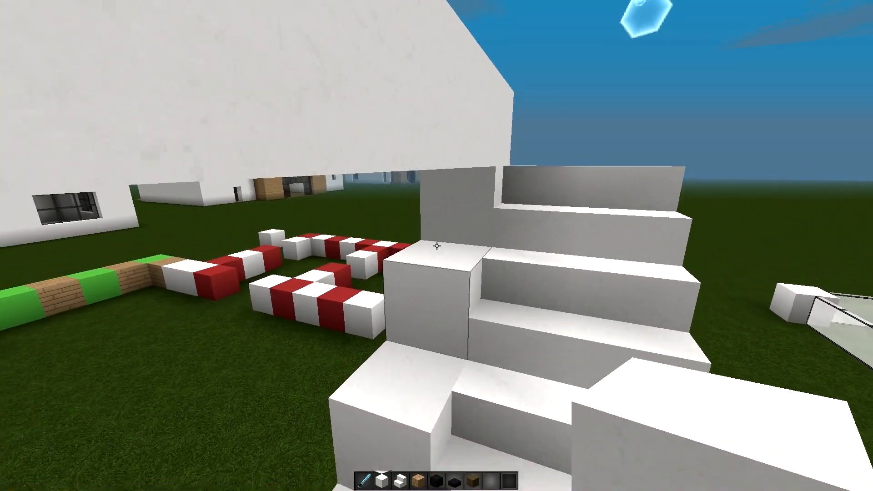
pyautogui.moveTo(437, 246)
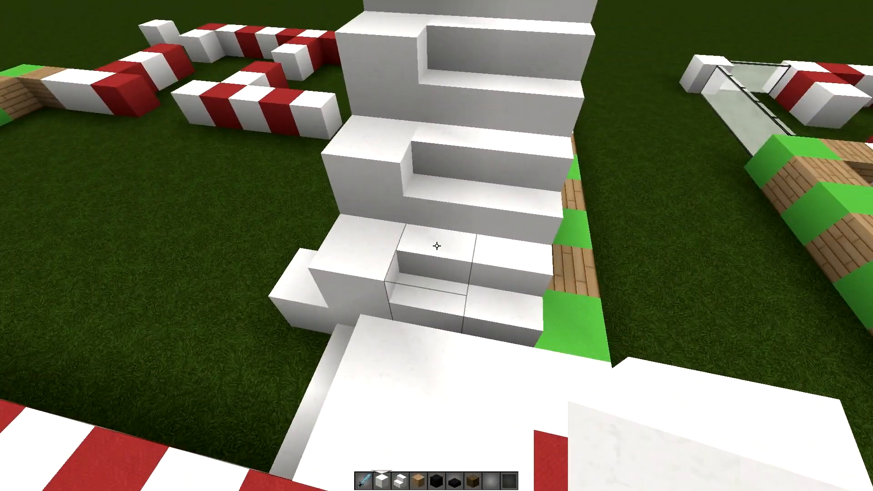
# Extend quartz around the staircase and set blue stained glass panes into its stepped side.
pyautogui.press('e')
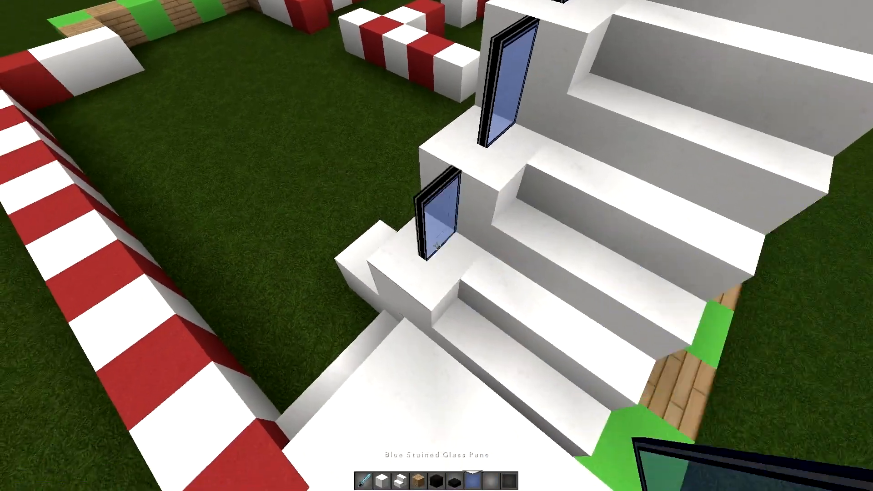
pyautogui.moveTo(436, 246)
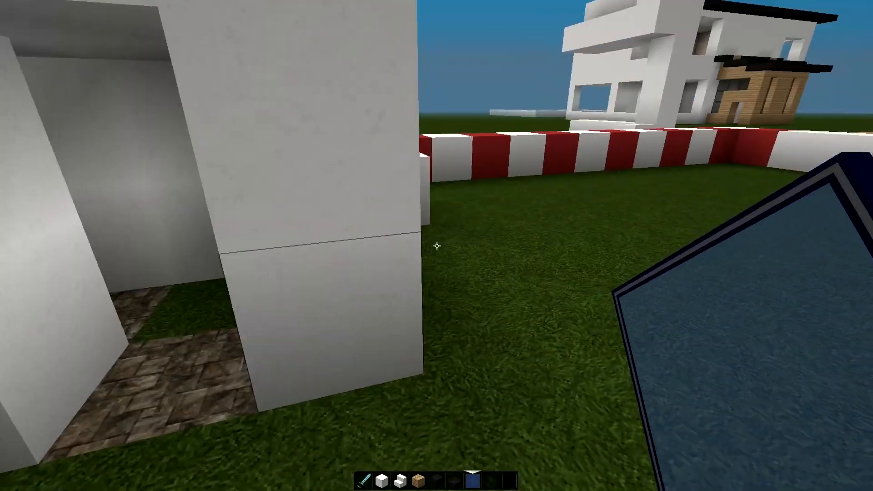
pyautogui.moveTo(436, 246)
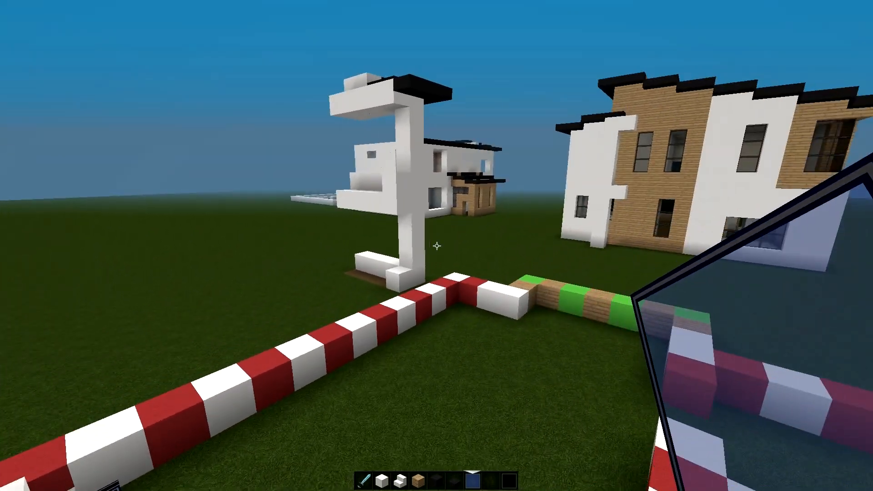
pyautogui.moveTo(437, 246)
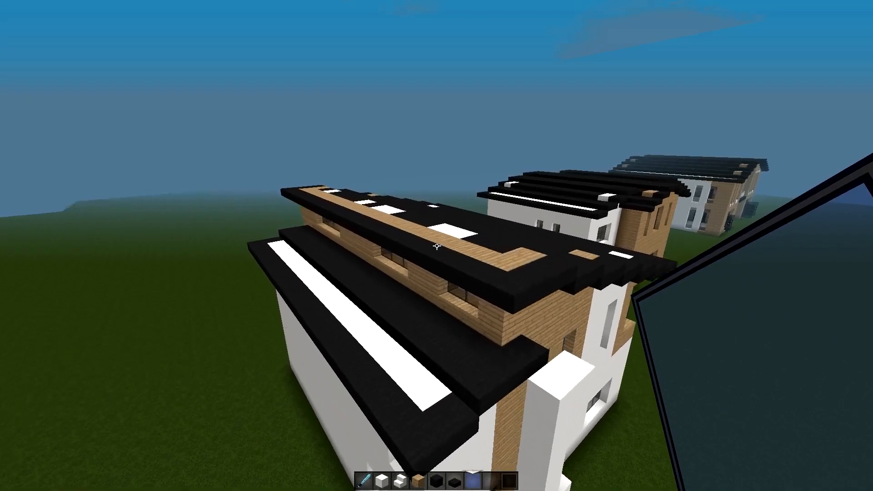
pyautogui.moveTo(437, 246)
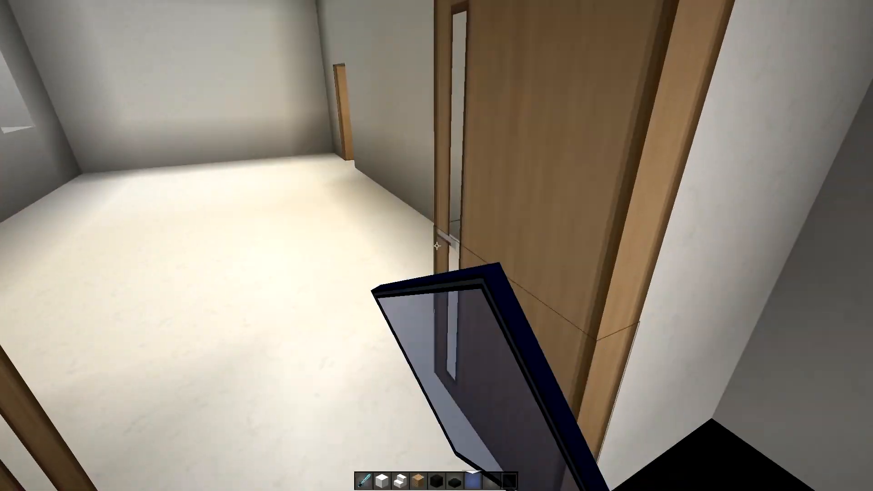
pyautogui.moveTo(437, 246)
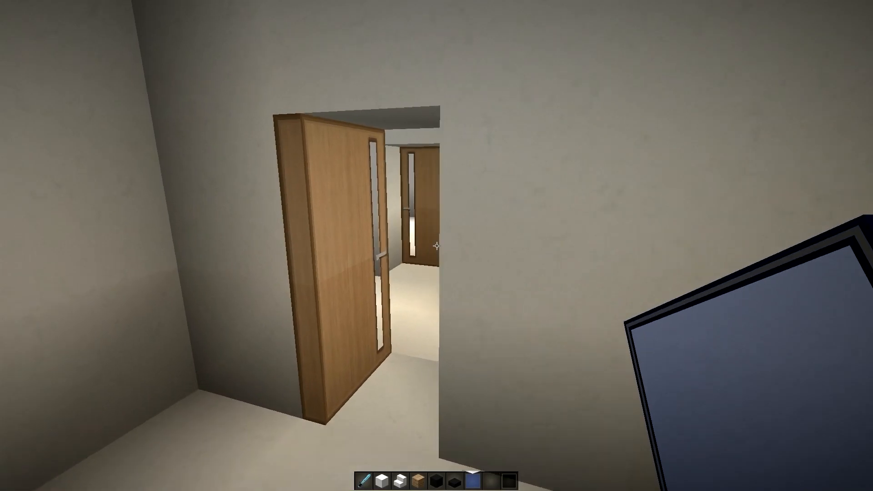
pyautogui.moveTo(436, 246)
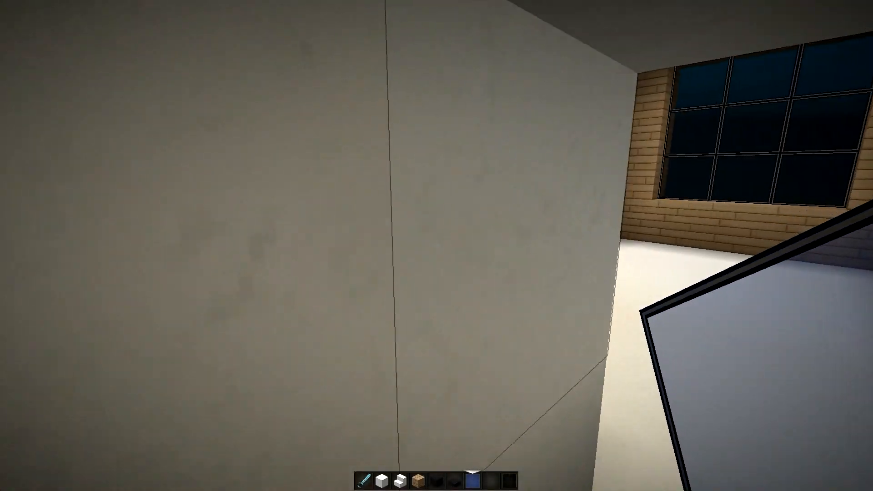
pyautogui.moveTo(437, 245)
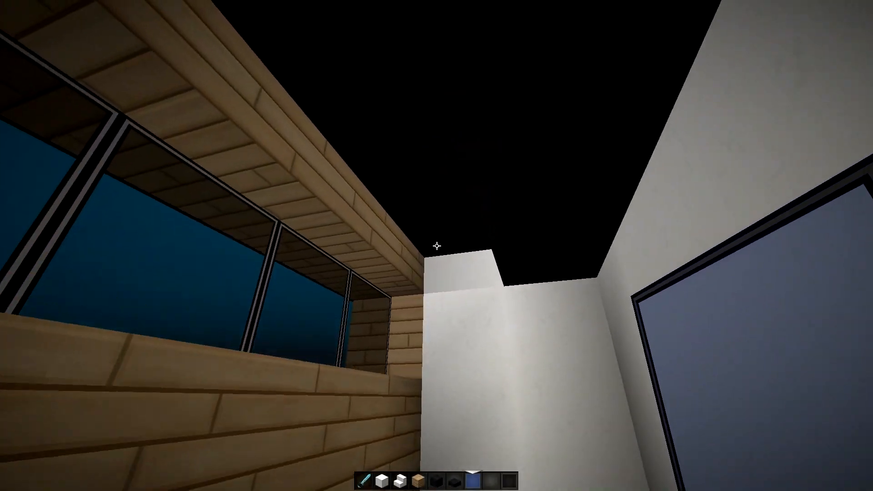
pyautogui.moveTo(437, 246)
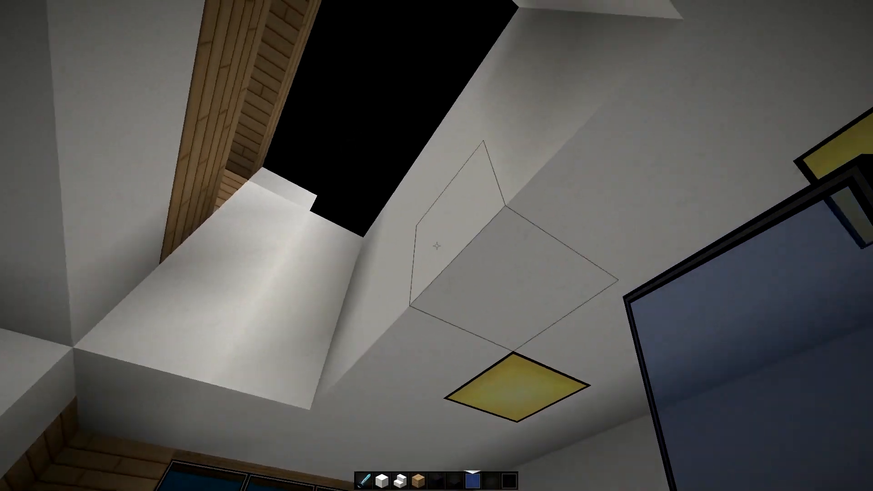
pyautogui.moveTo(436, 245)
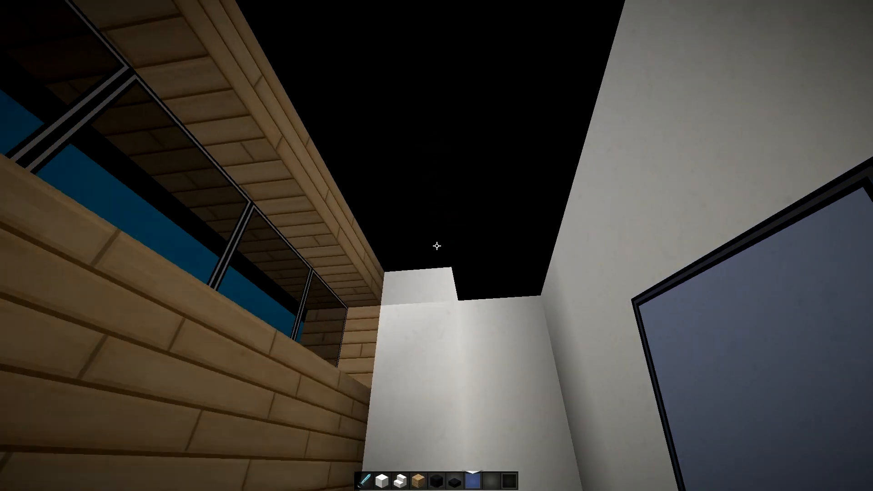
pyautogui.moveTo(436, 246)
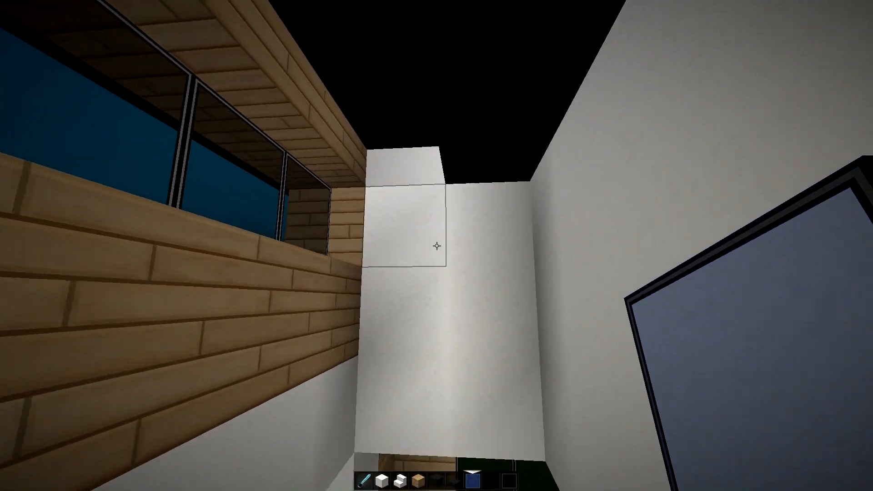
pyautogui.moveTo(437, 245)
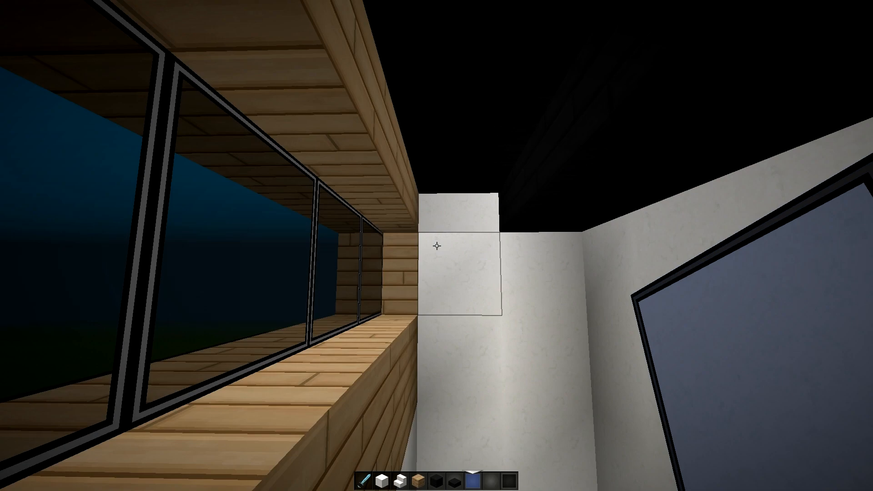
pyautogui.moveTo(436, 246)
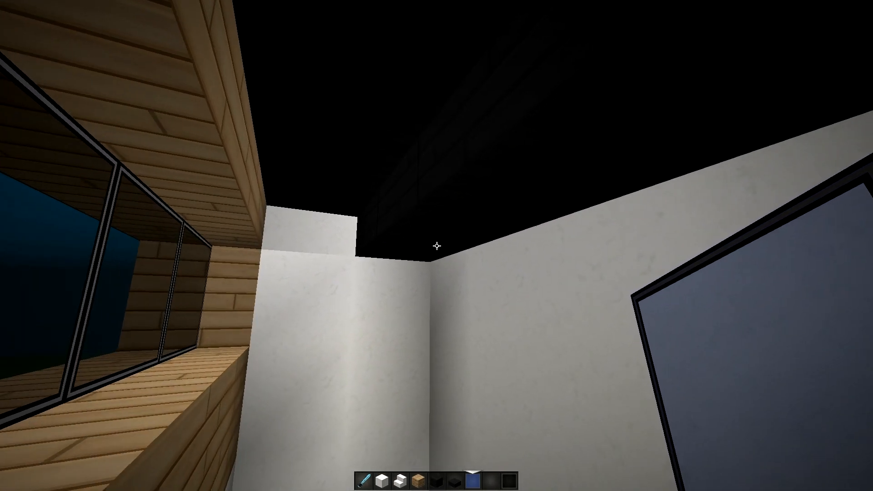
pyautogui.moveTo(437, 246)
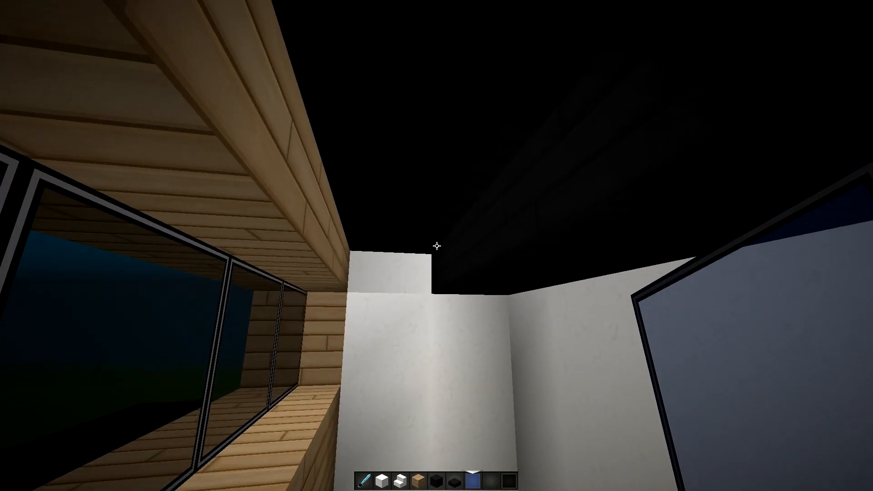
pyautogui.moveTo(437, 246)
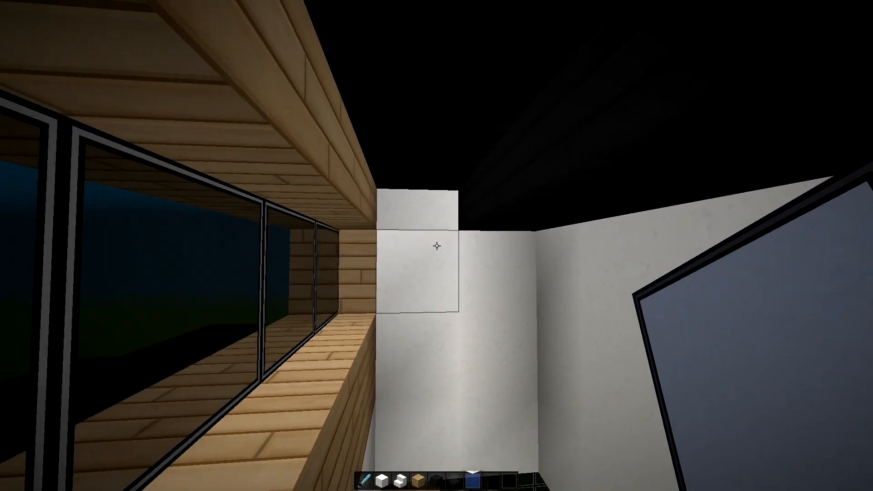
pyautogui.moveTo(437, 245)
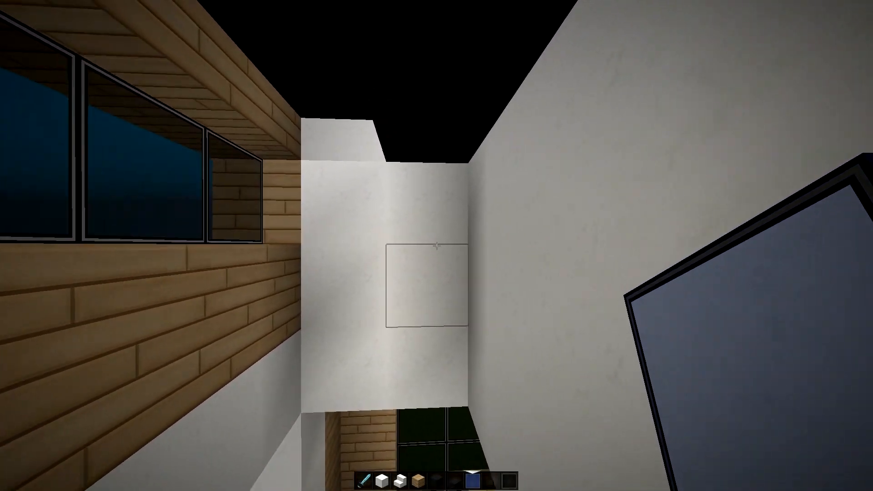
pyautogui.moveTo(437, 245)
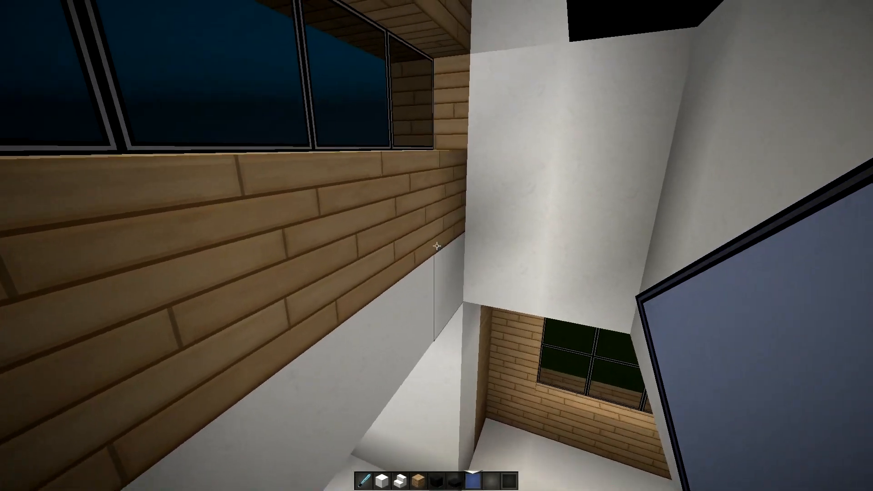
pyautogui.moveTo(437, 245)
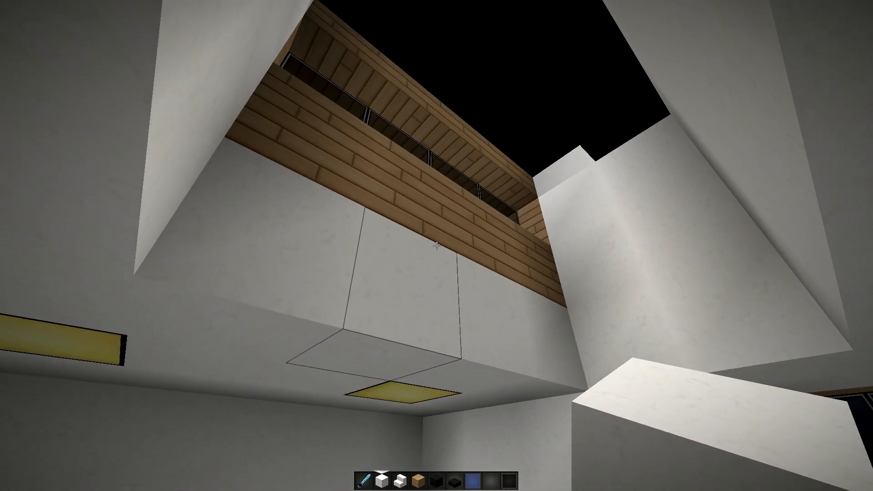
pyautogui.moveTo(437, 245)
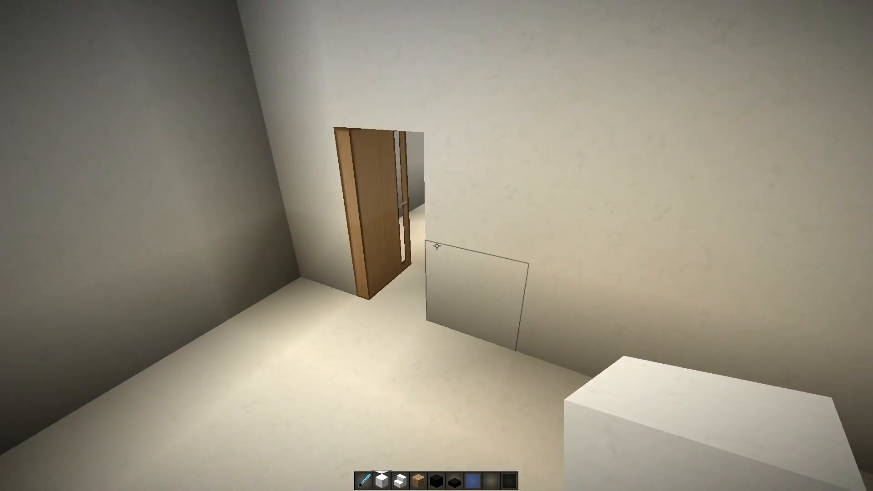
pyautogui.moveTo(436, 246)
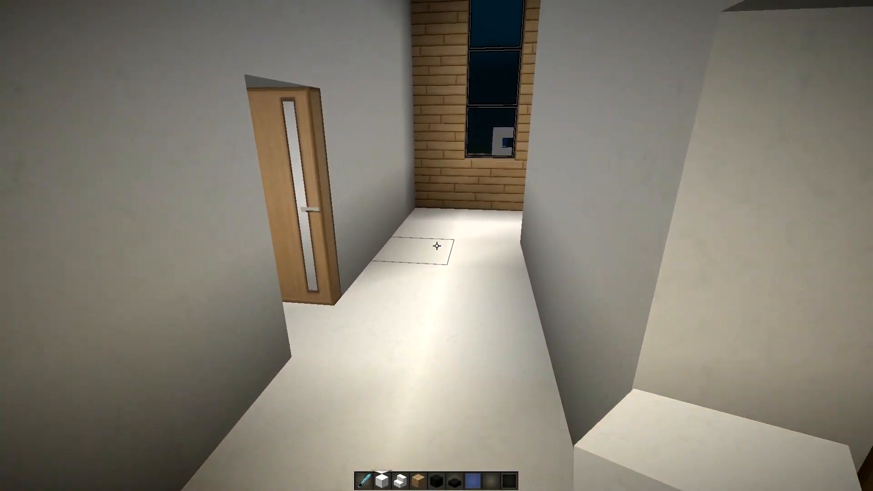
pyautogui.moveTo(436, 245)
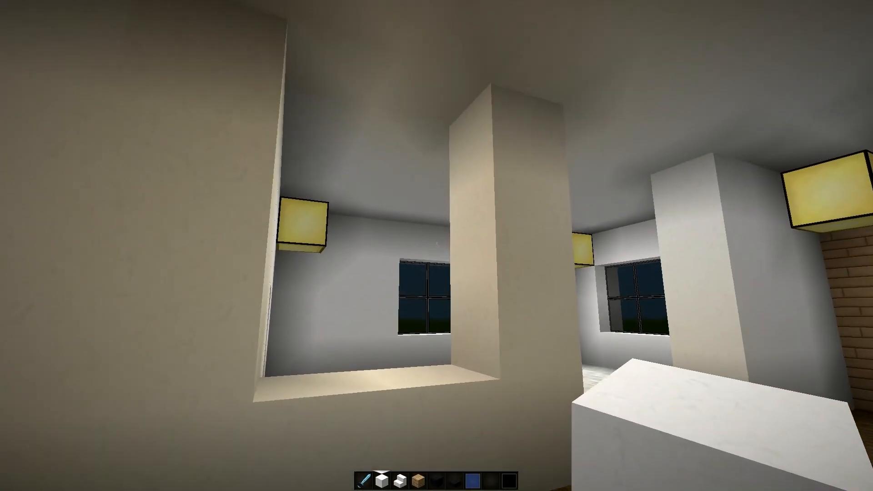
pyautogui.moveTo(436, 246)
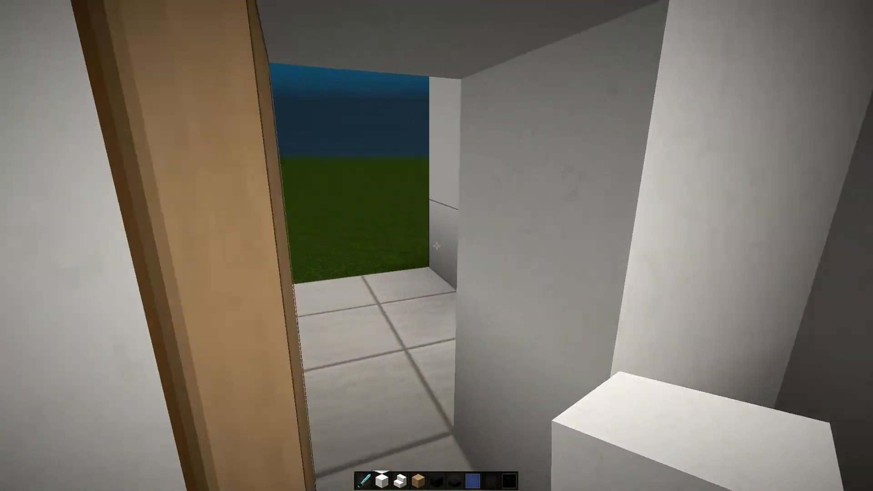
pyautogui.moveTo(436, 246)
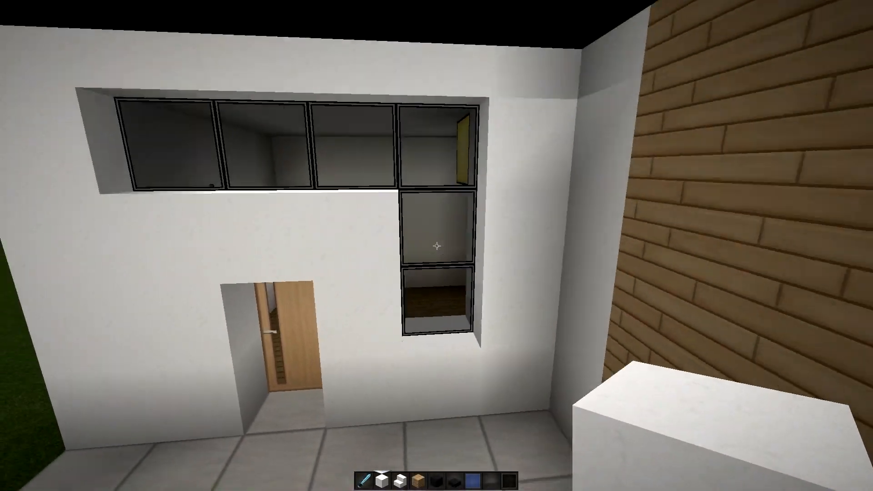
pyautogui.moveTo(437, 245)
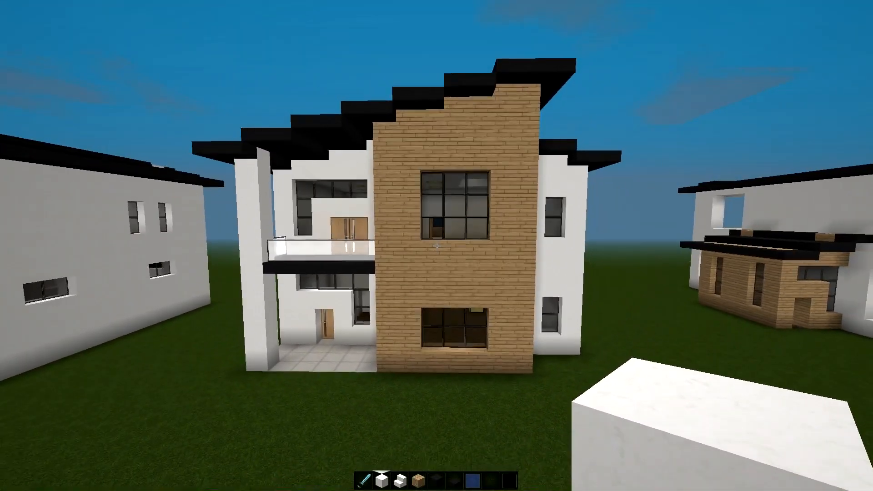
pyautogui.moveTo(436, 246)
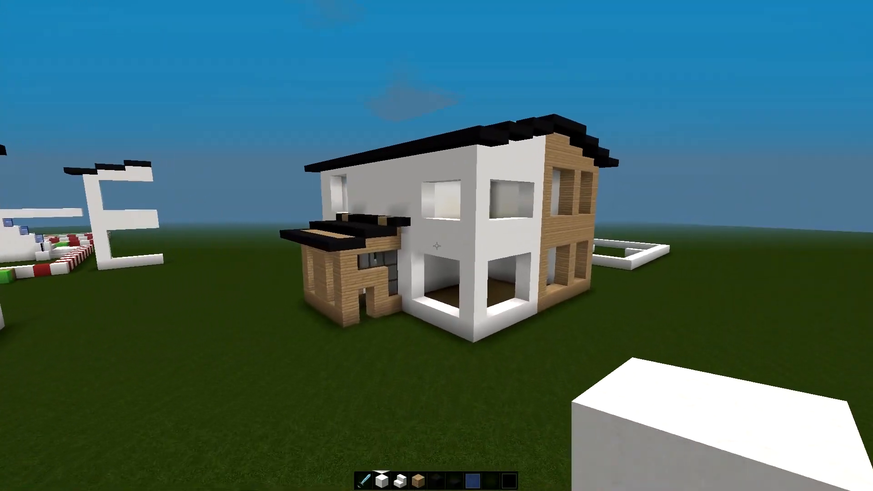
pyautogui.moveTo(437, 245)
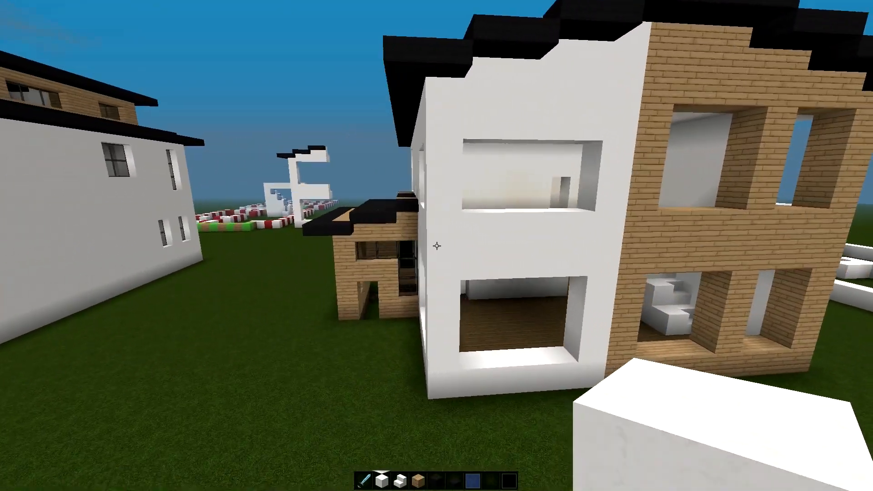
pyautogui.moveTo(437, 246)
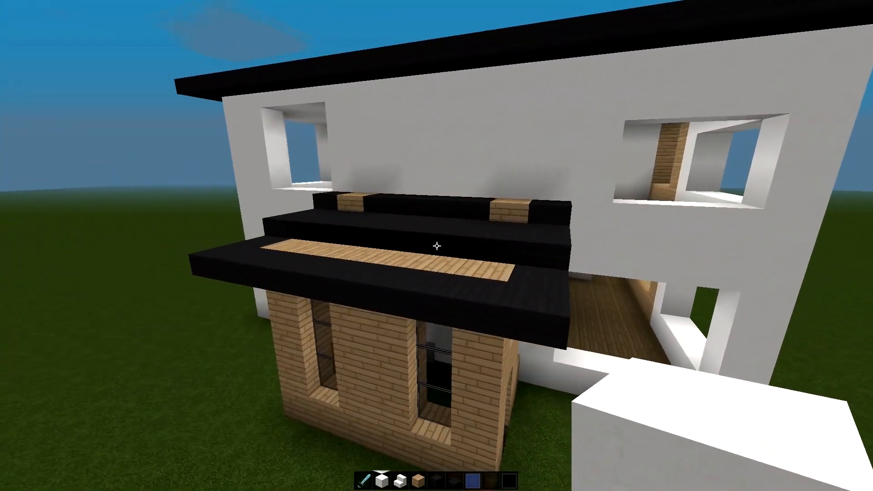
pyautogui.moveTo(437, 246)
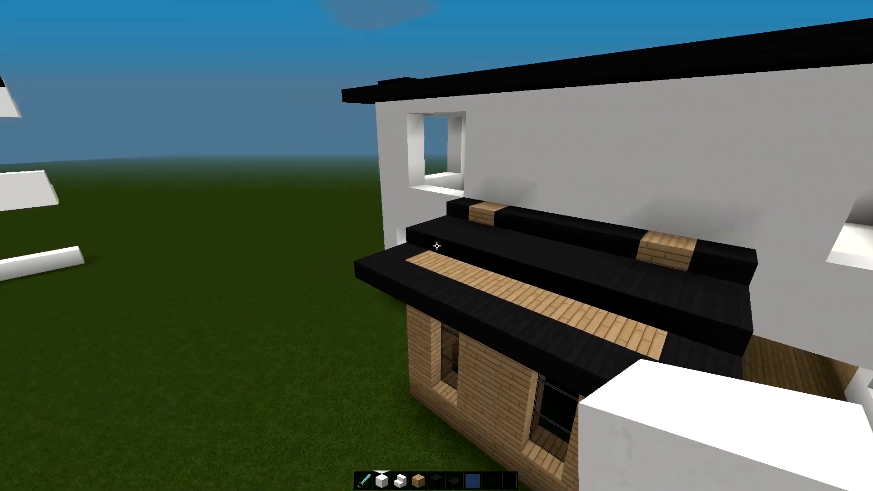
pyautogui.moveTo(437, 246)
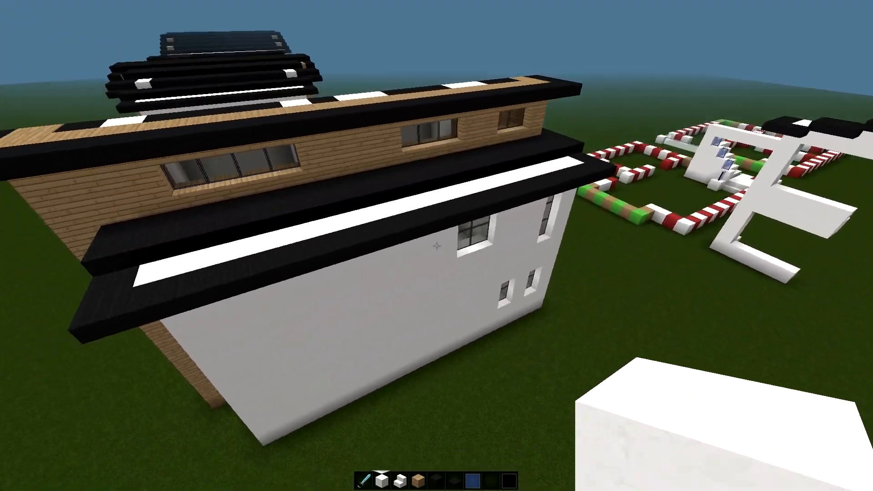
pyautogui.moveTo(437, 246)
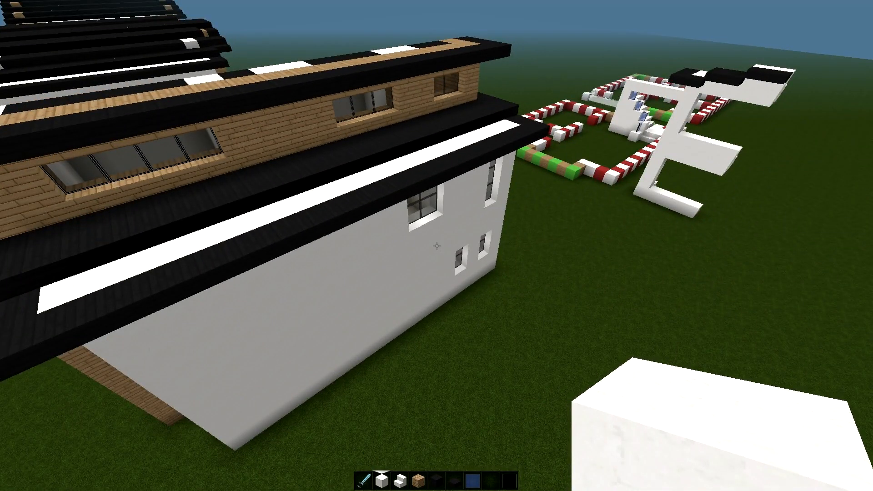
pyautogui.moveTo(437, 246)
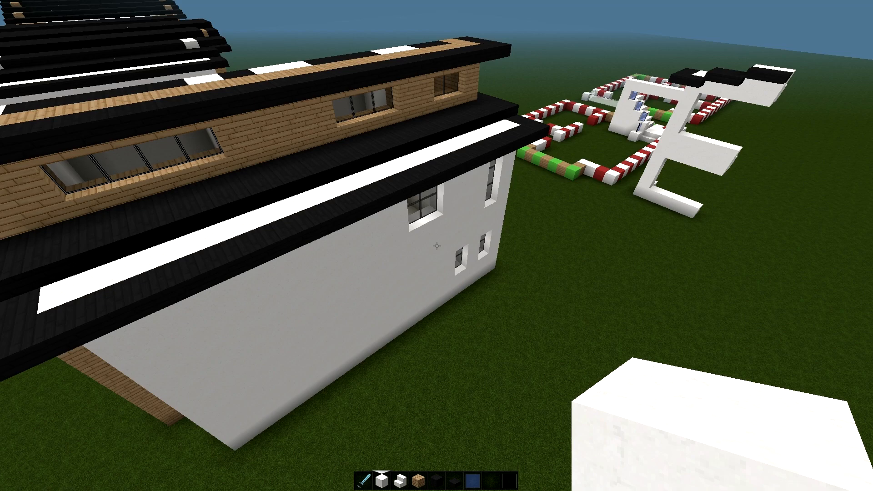
pyautogui.moveTo(436, 246)
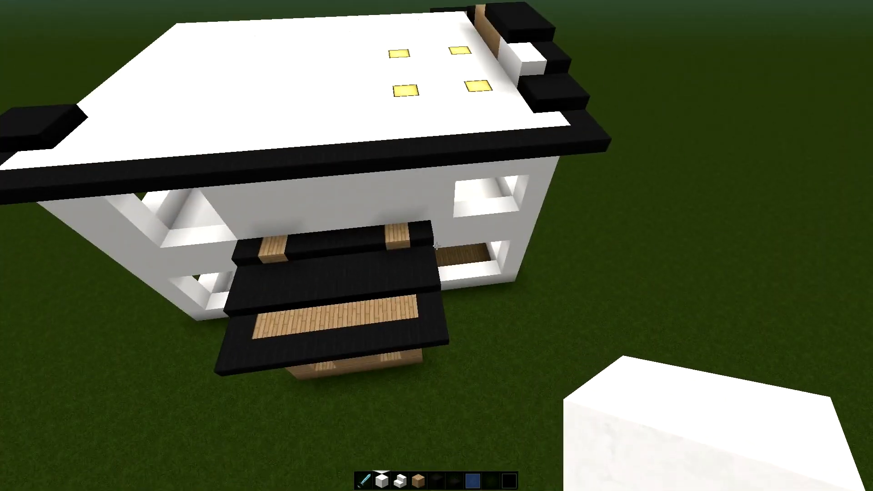
pyautogui.moveTo(436, 246)
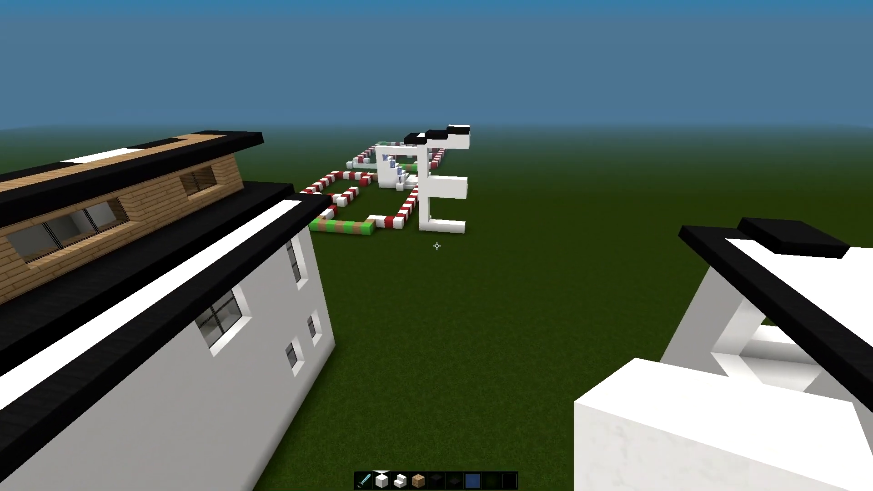